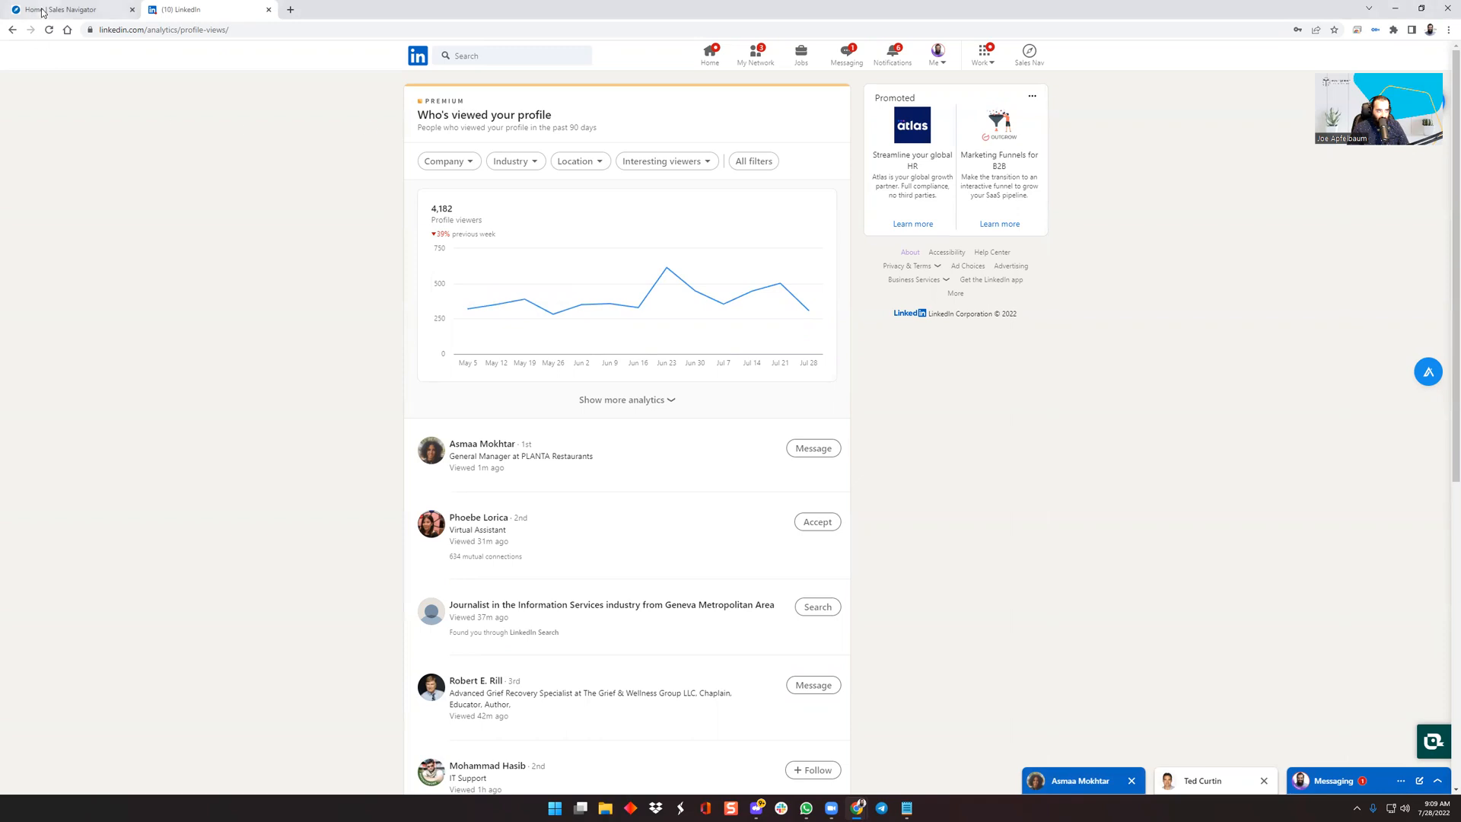
Flip between Sales Navigator and the profile viewers page, then browse down the viewers list.
click(70, 9)
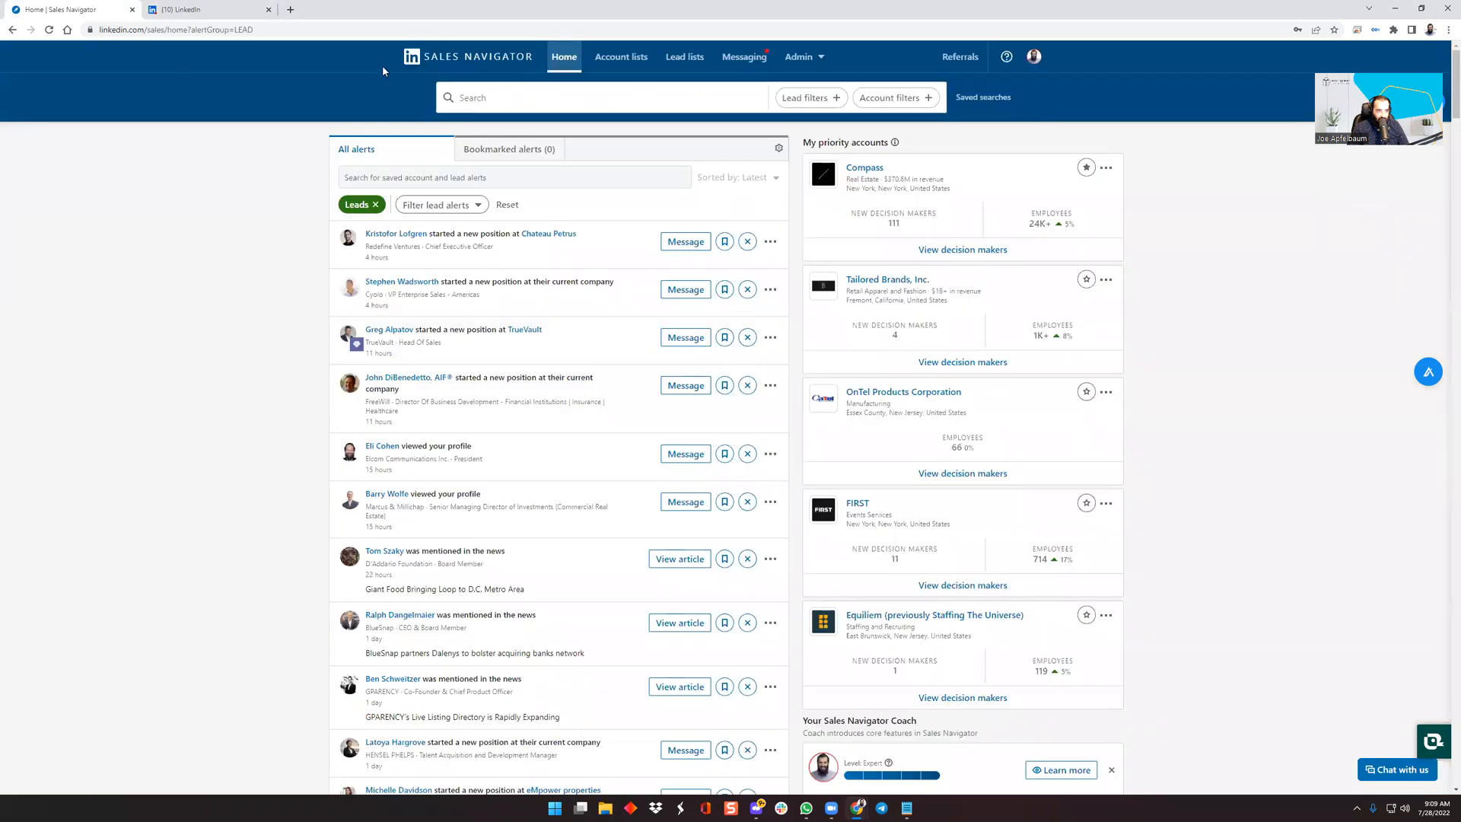
click(196, 9)
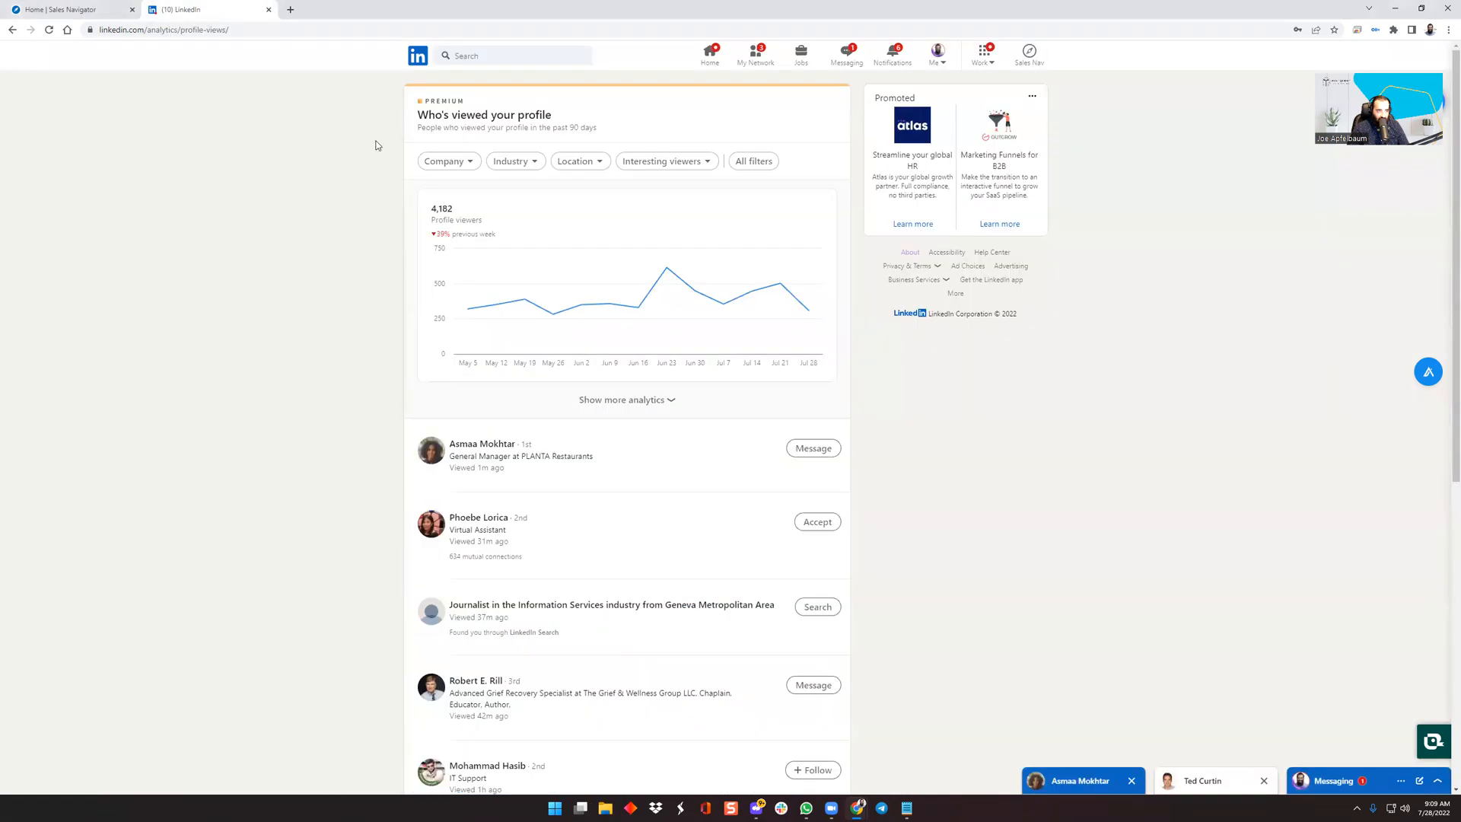
click(70, 9)
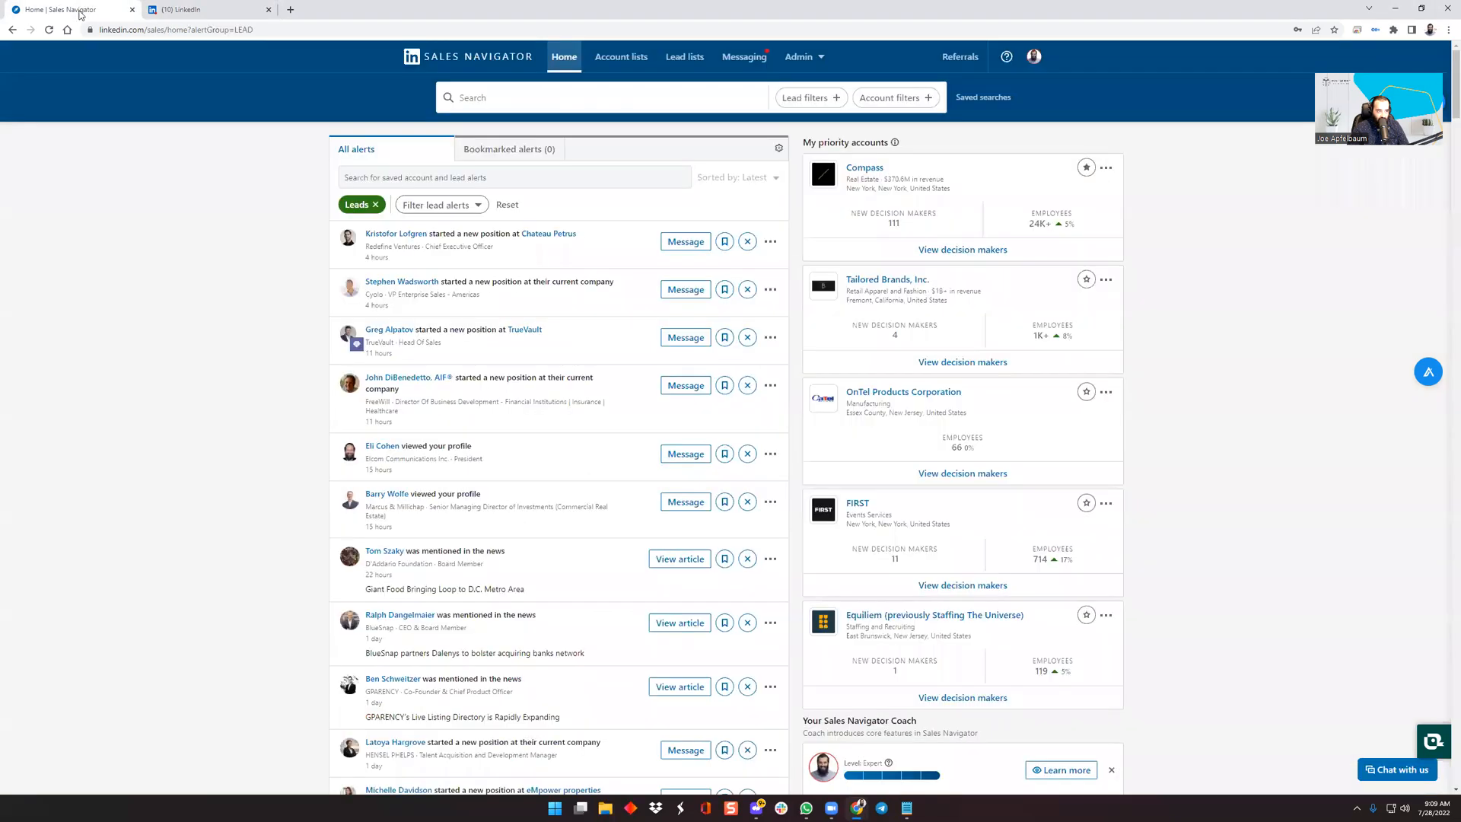
click(193, 9)
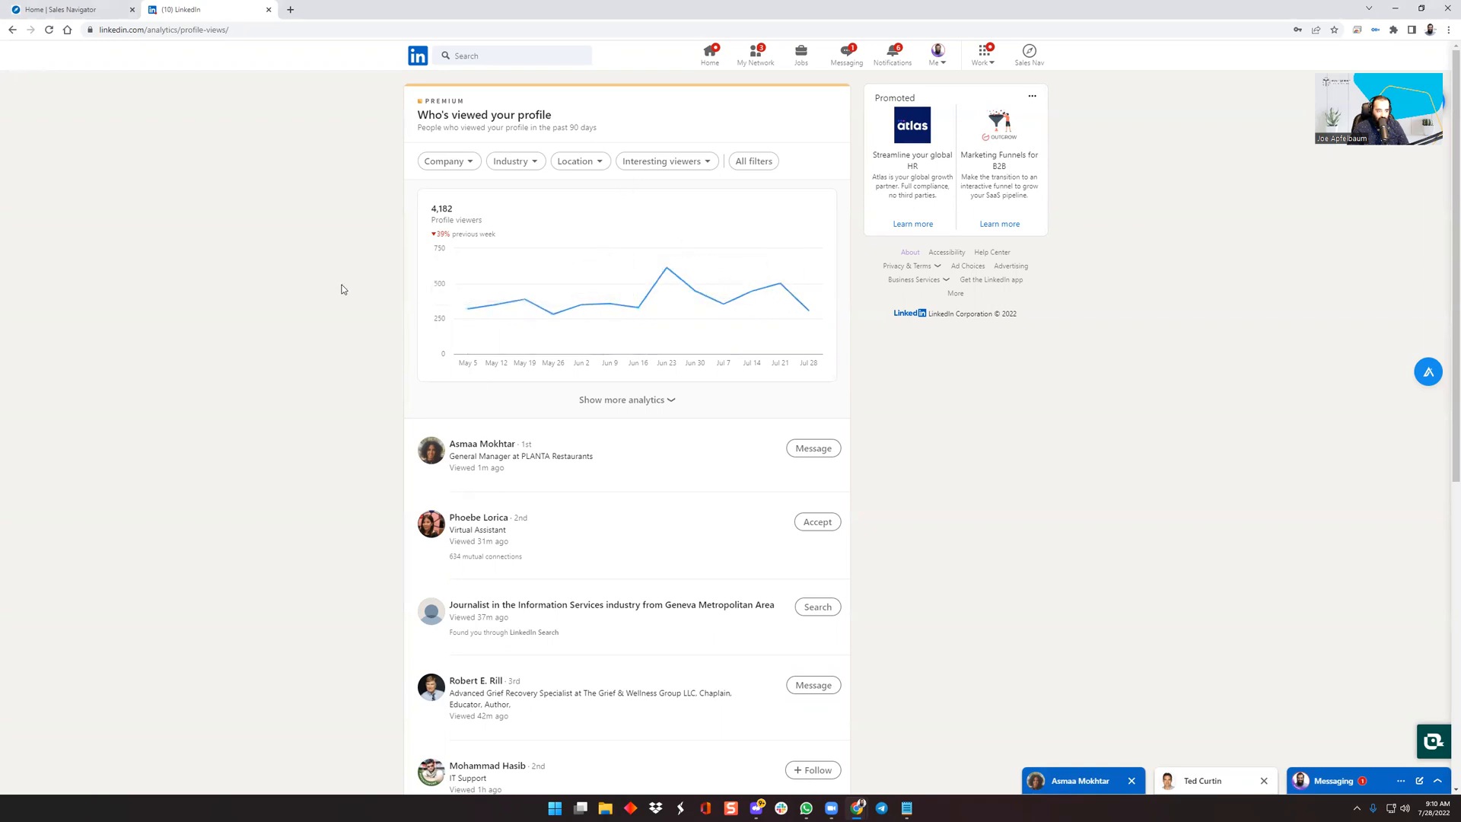
scroll(down, 3)
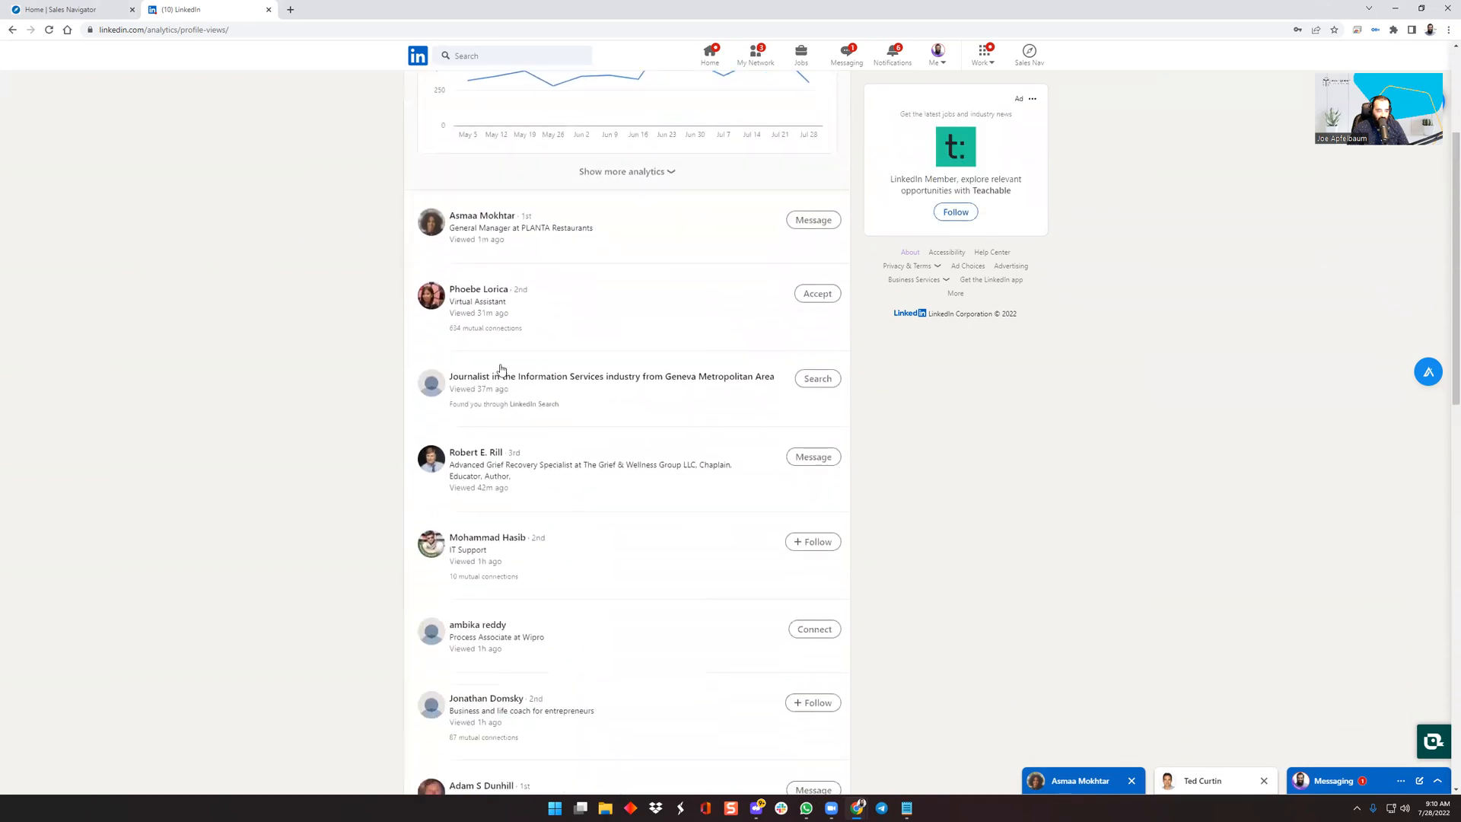
scroll(down, 3)
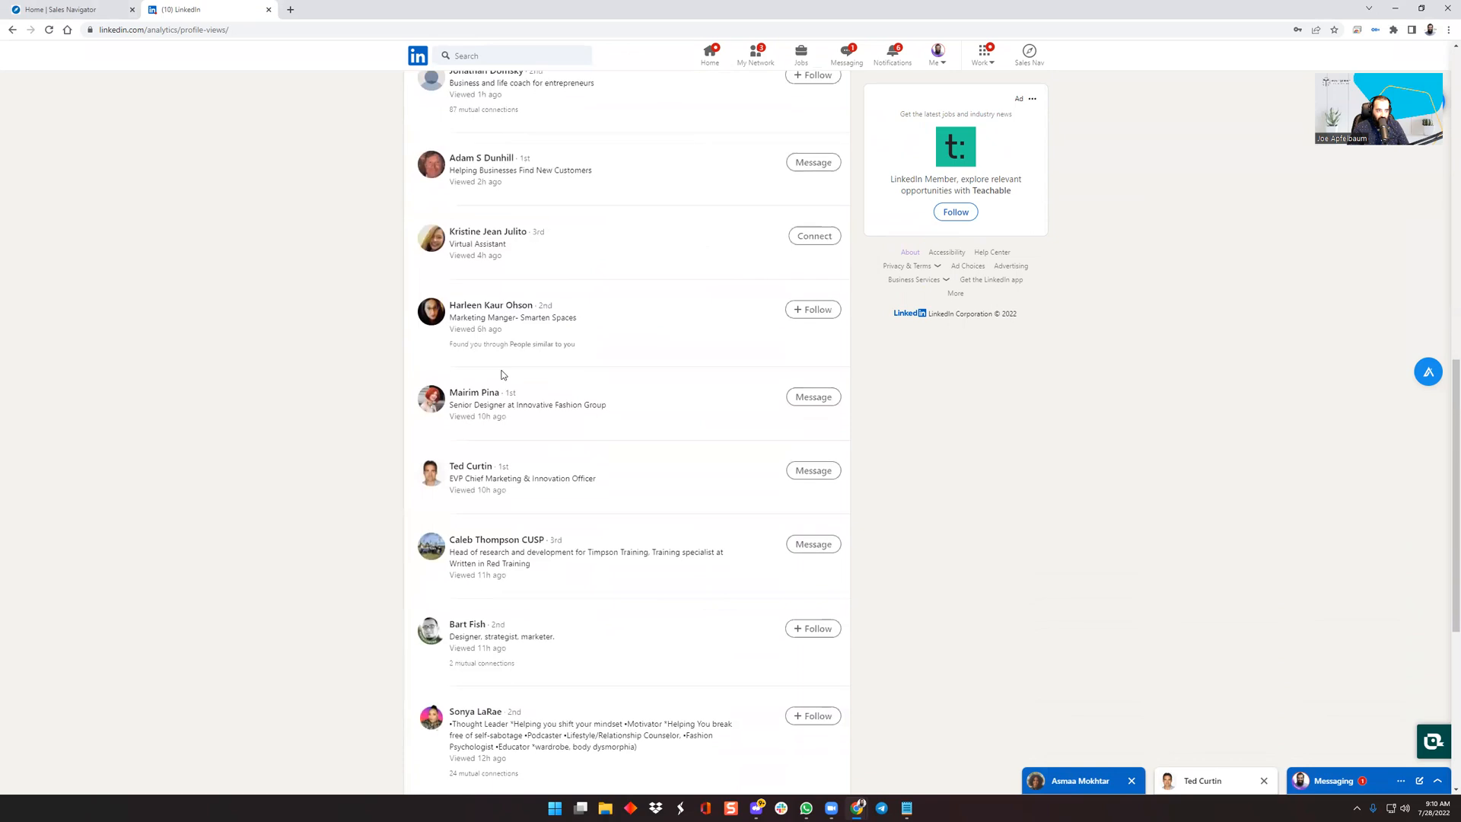
scroll(down, 3)
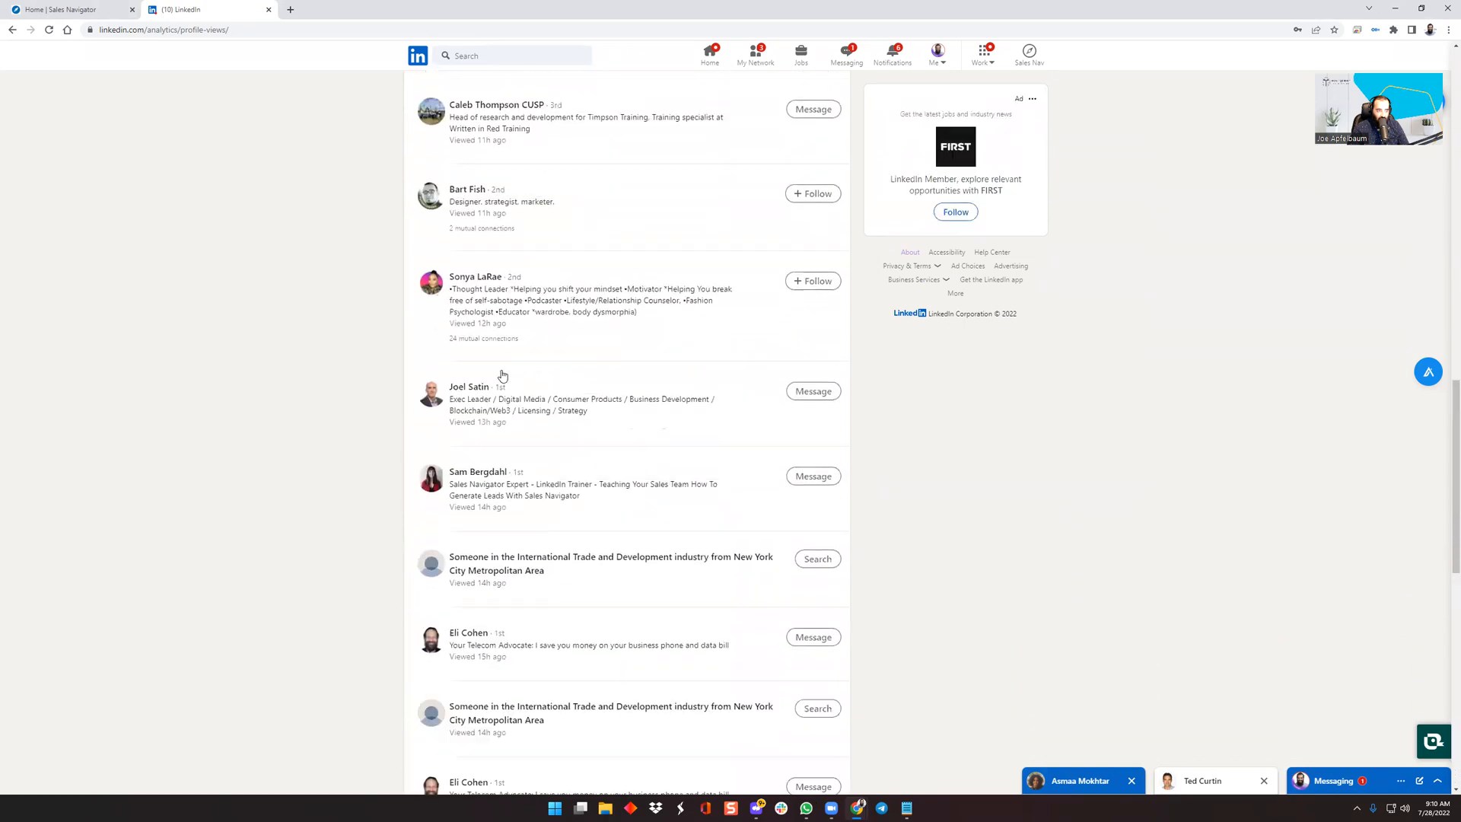
scroll(down, 3)
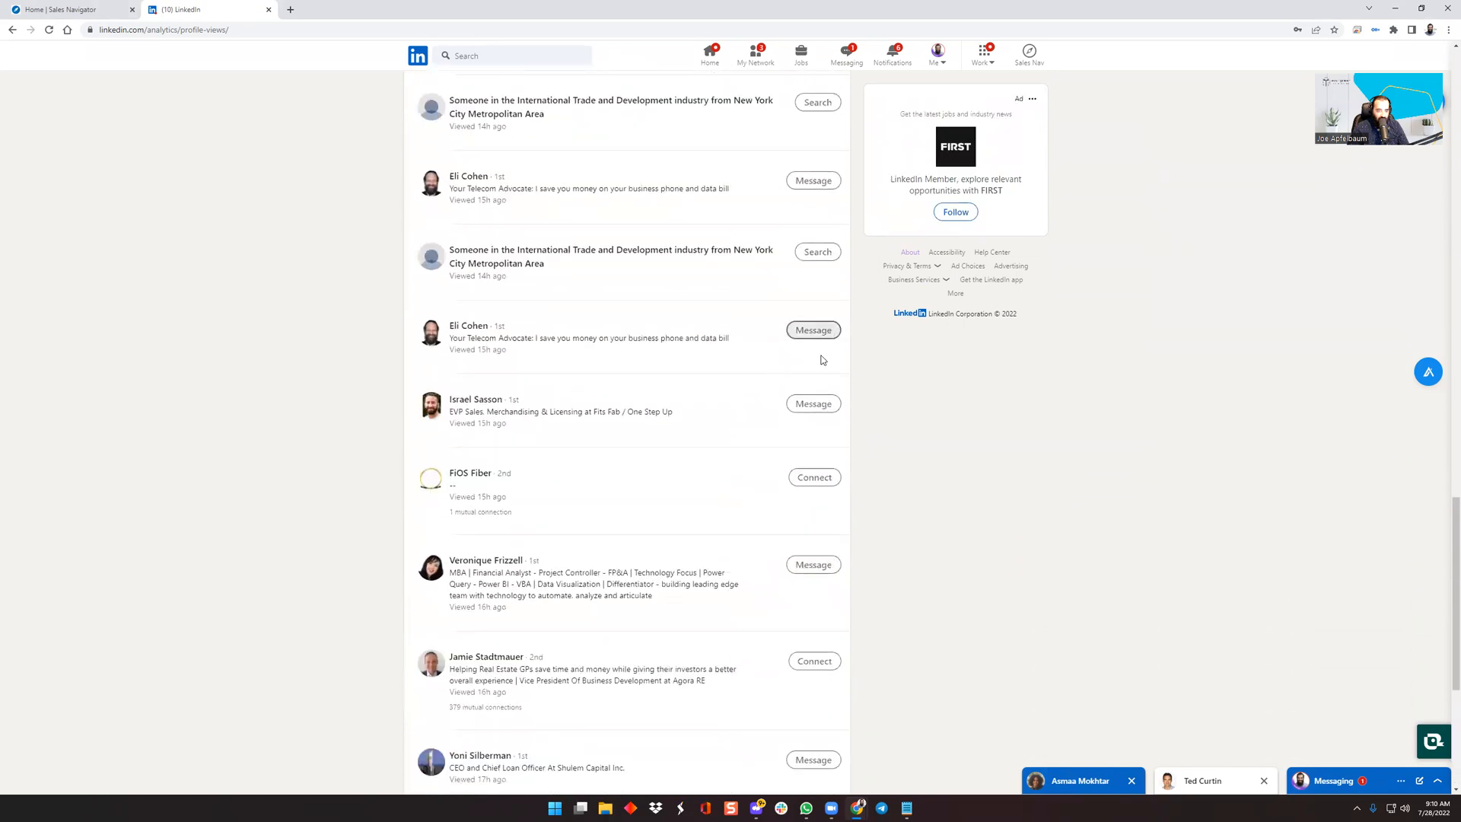
scroll(down, 3)
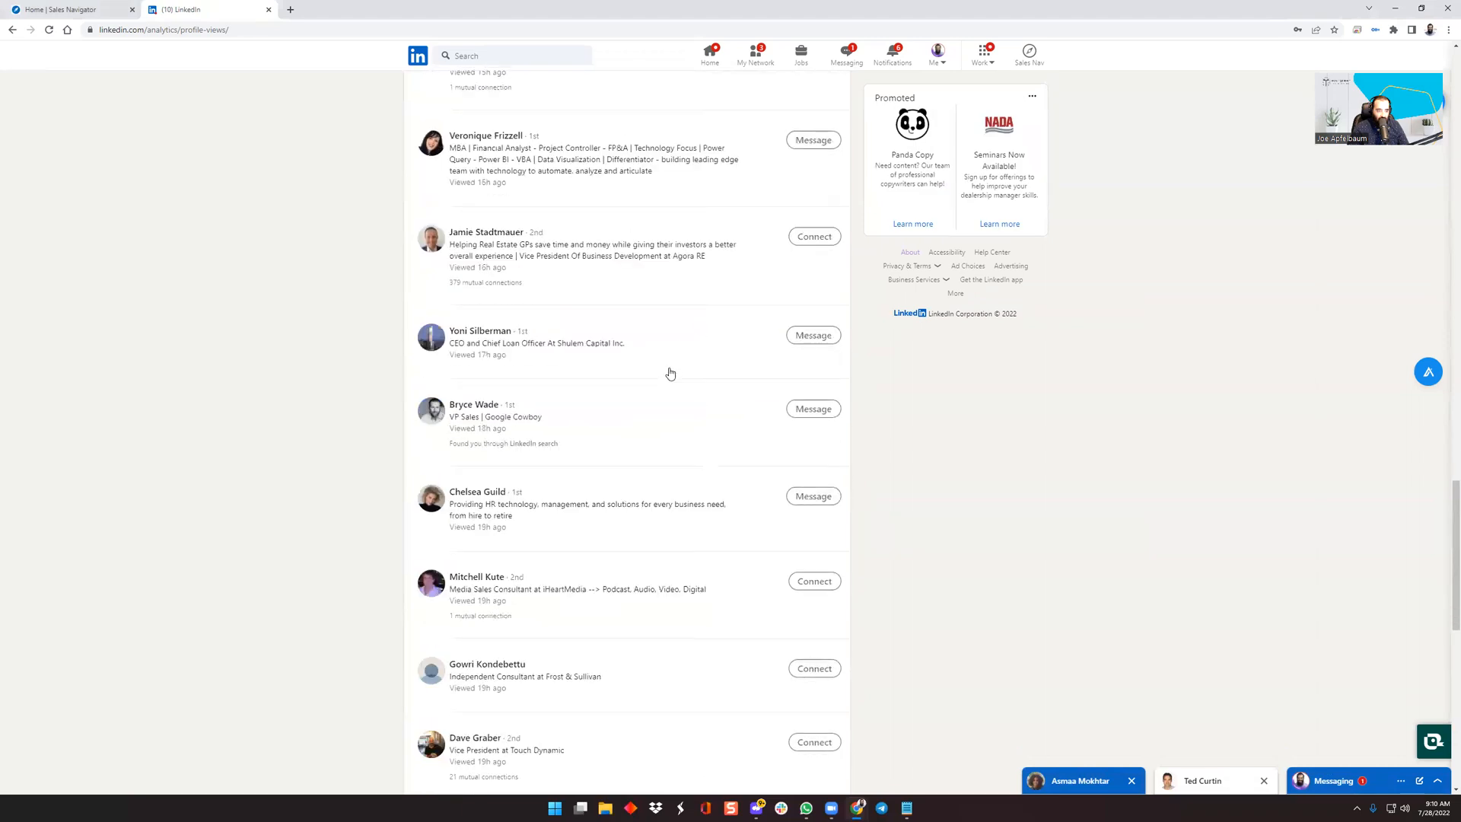
scroll(down, 3)
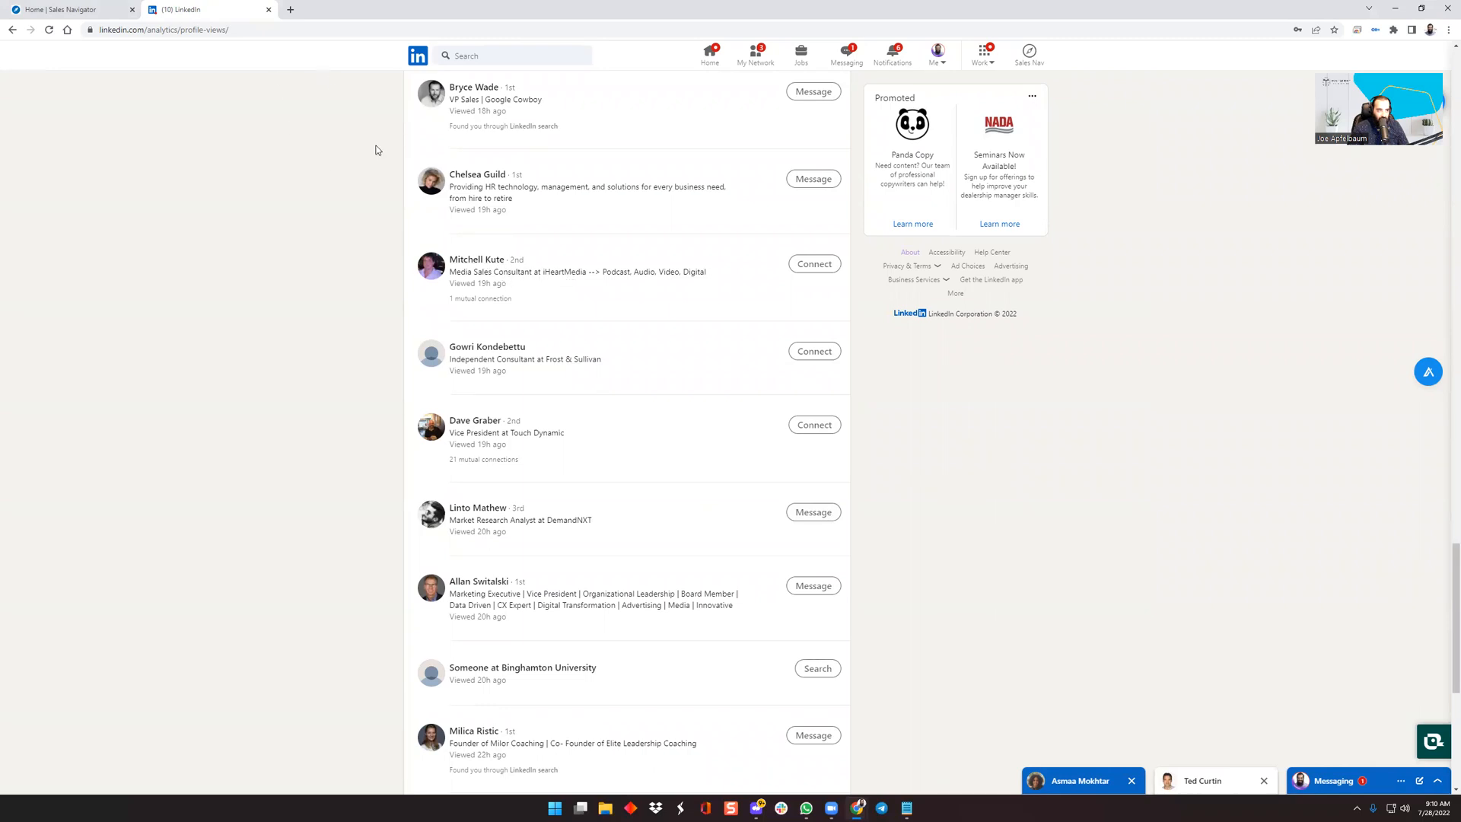
click(476, 259)
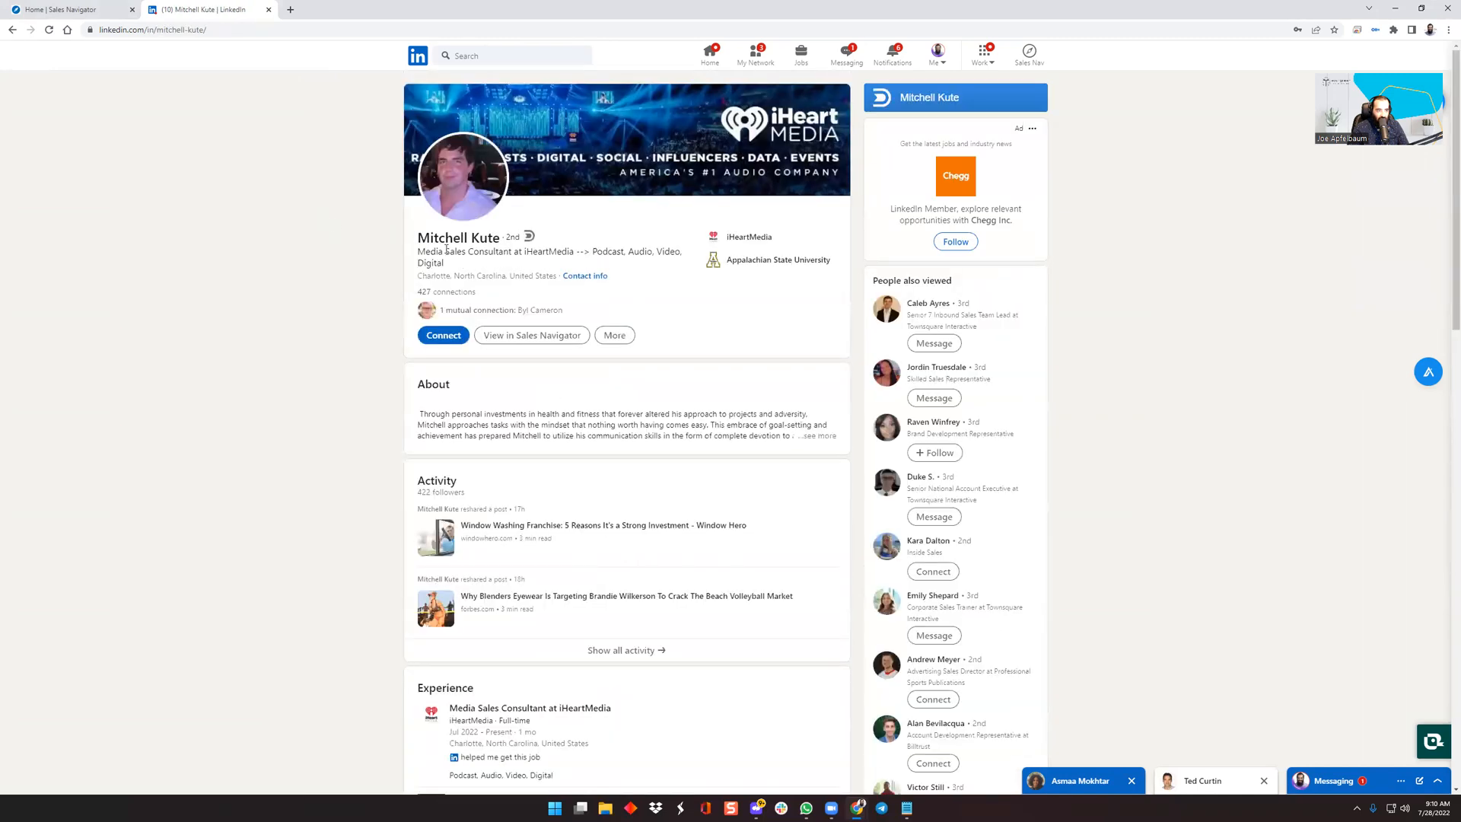
scroll(down, 3)
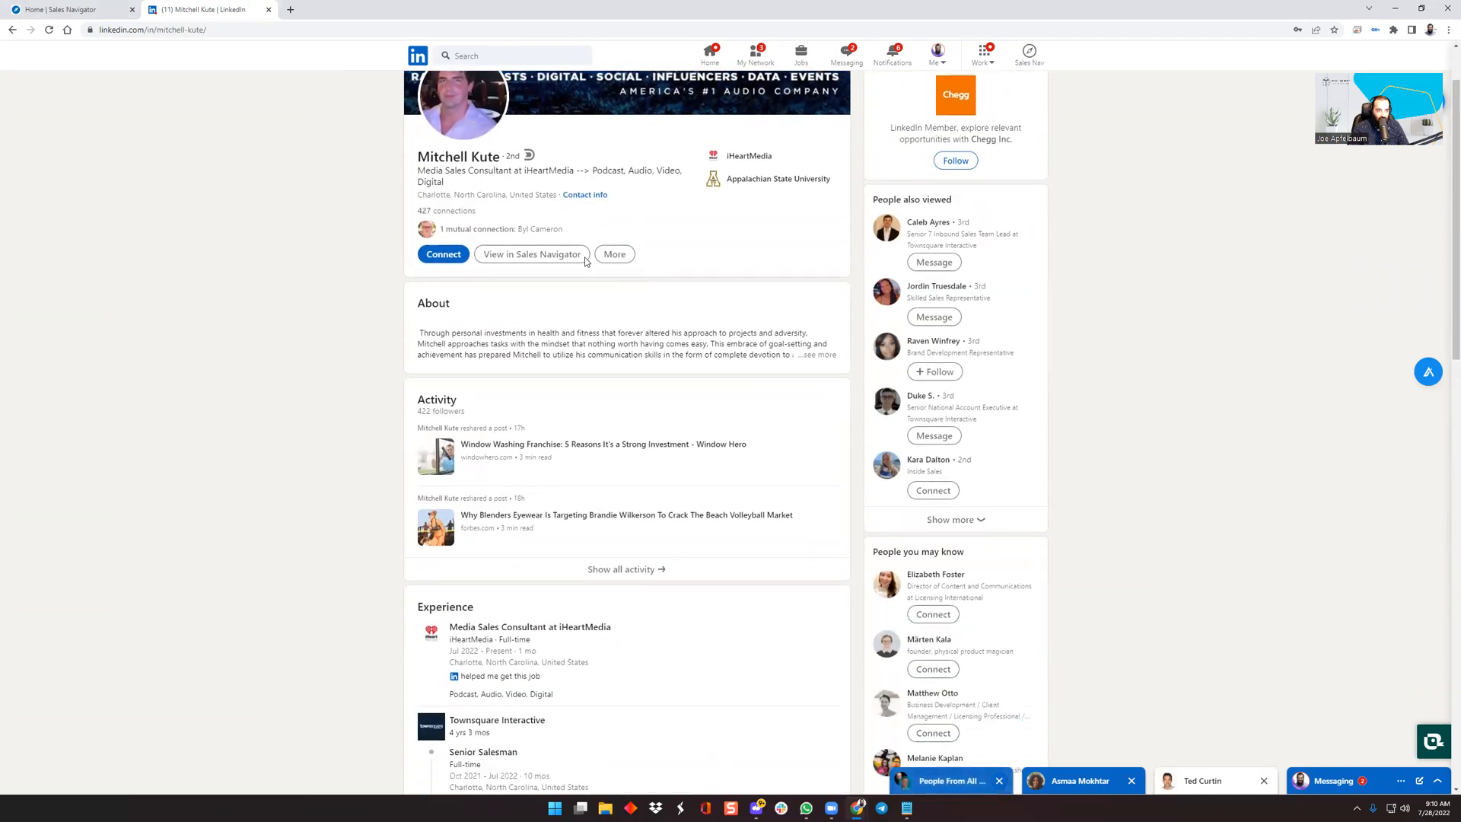
scroll(down, 3)
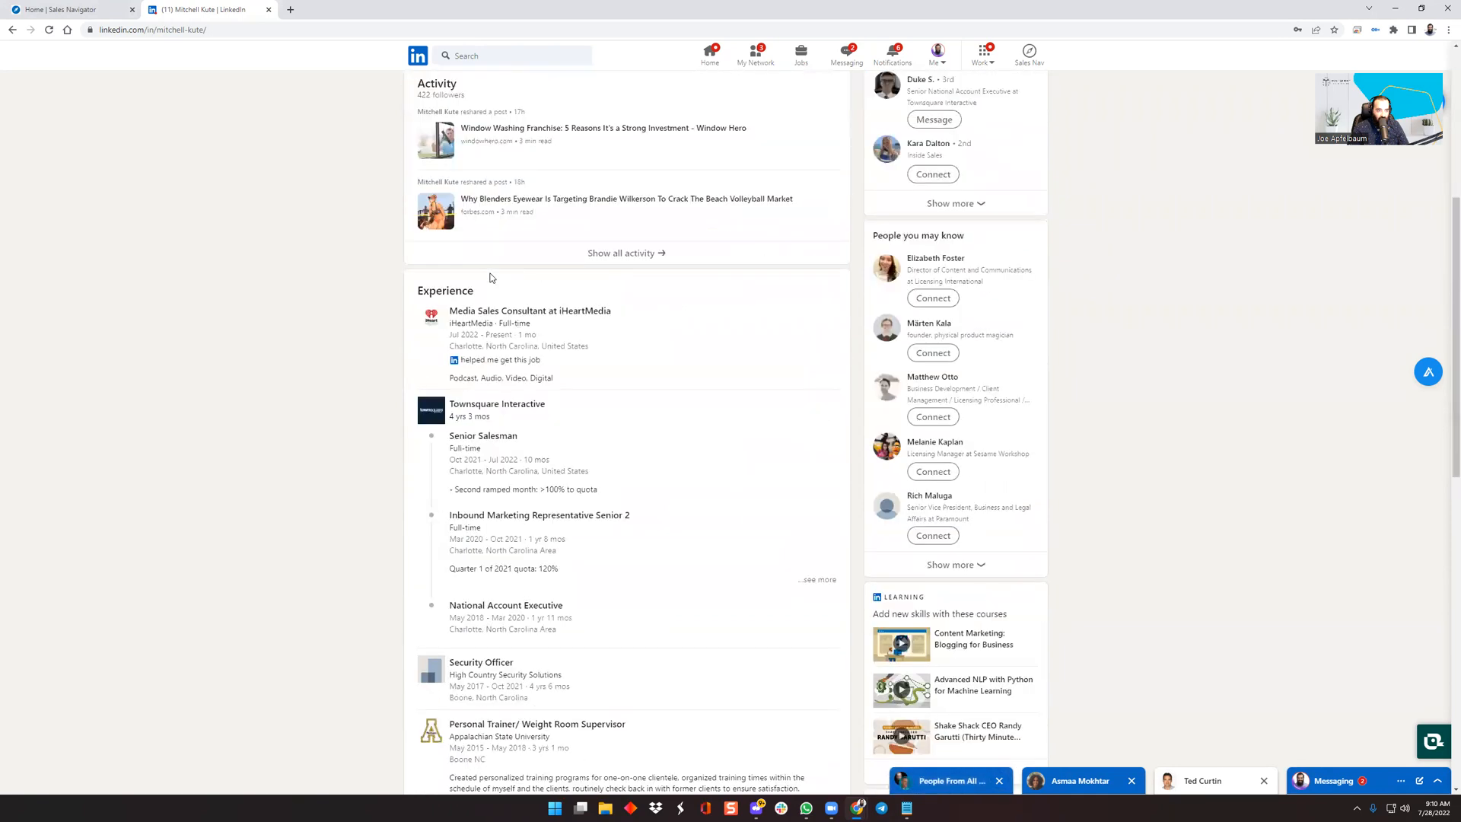
scroll(up, 3)
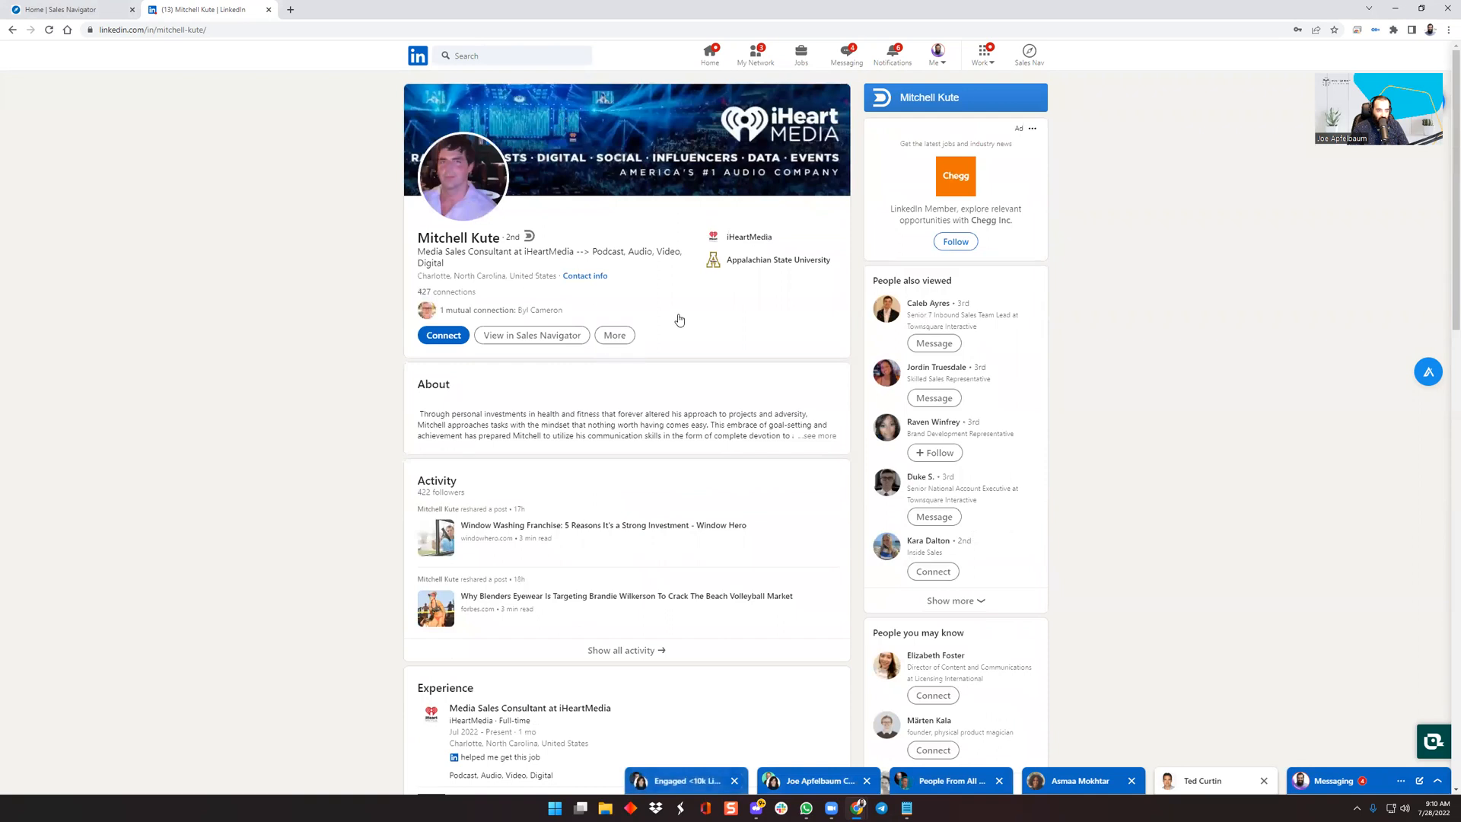
click(443, 334)
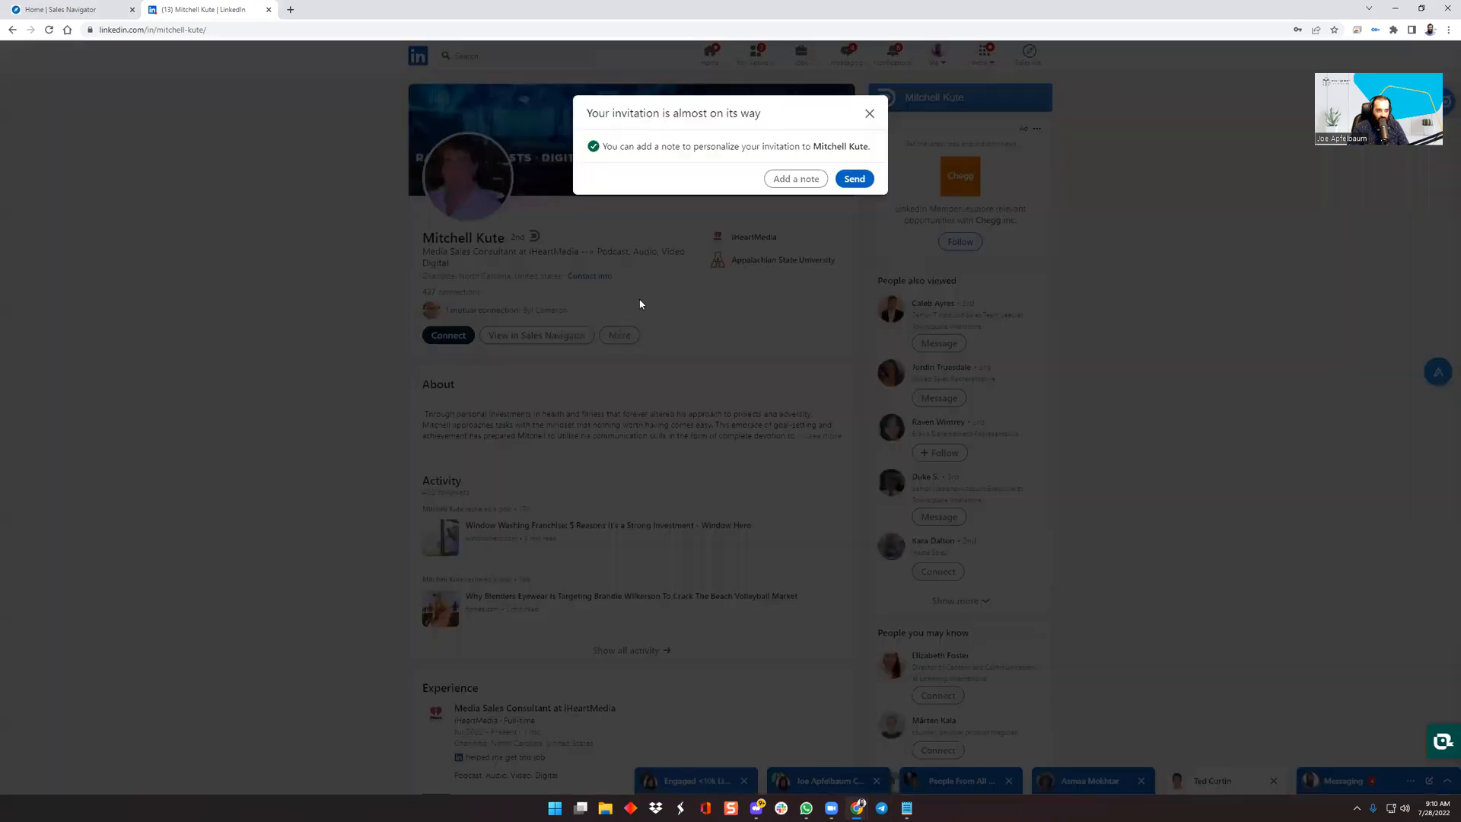
click(794, 178)
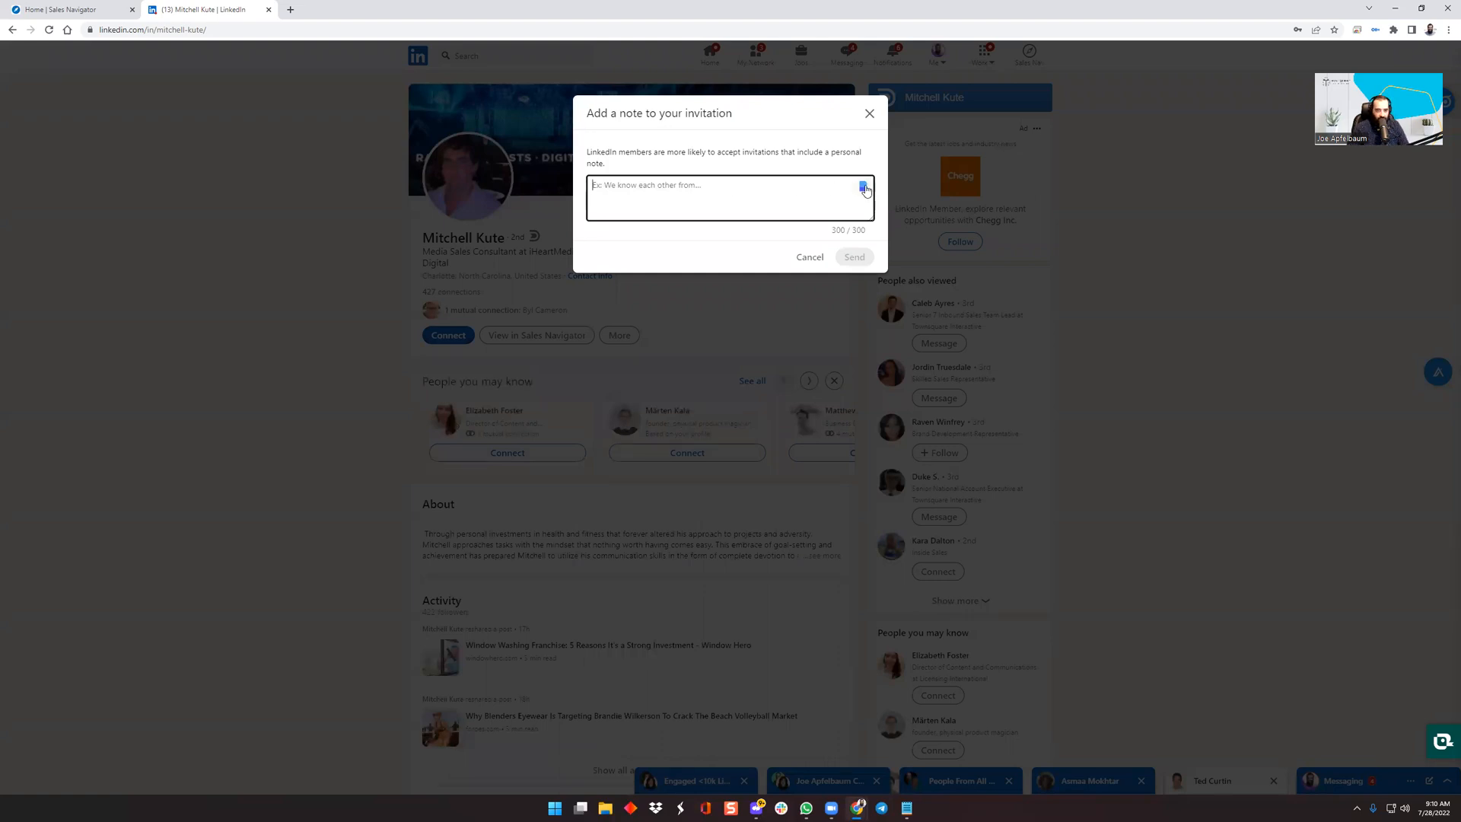
text(profile)
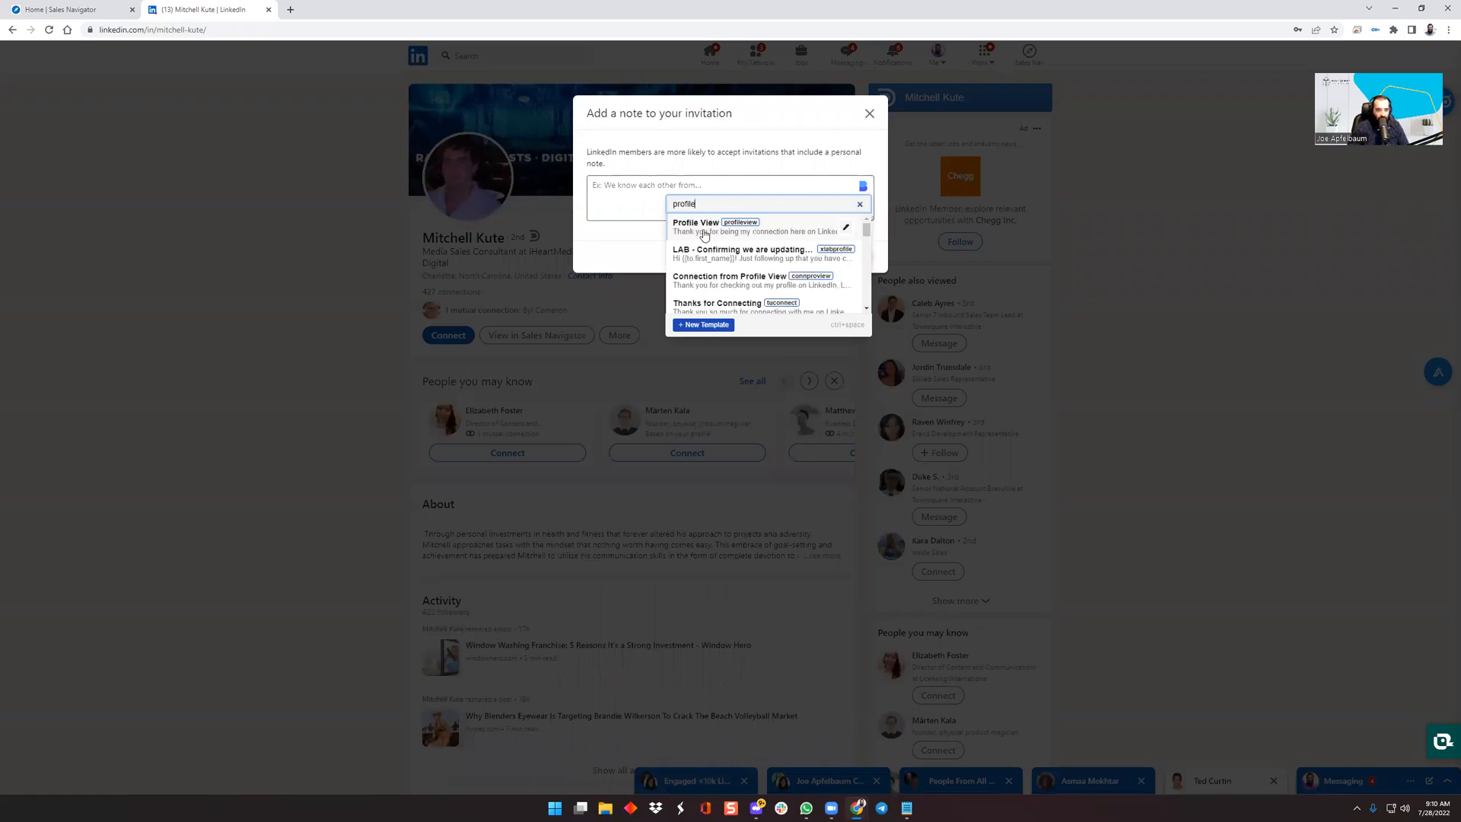
mouse_move(736, 288)
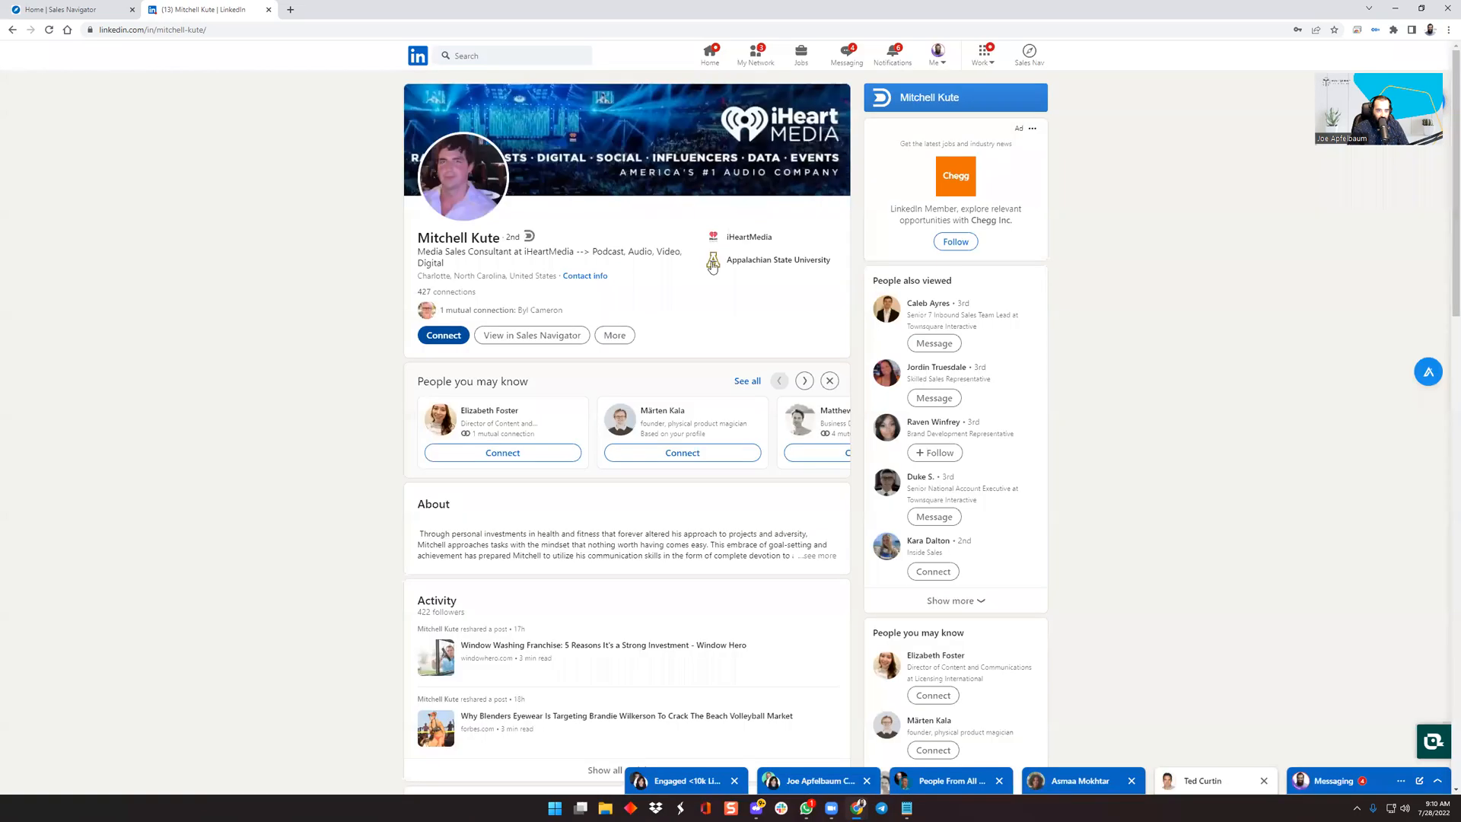
click(442, 335)
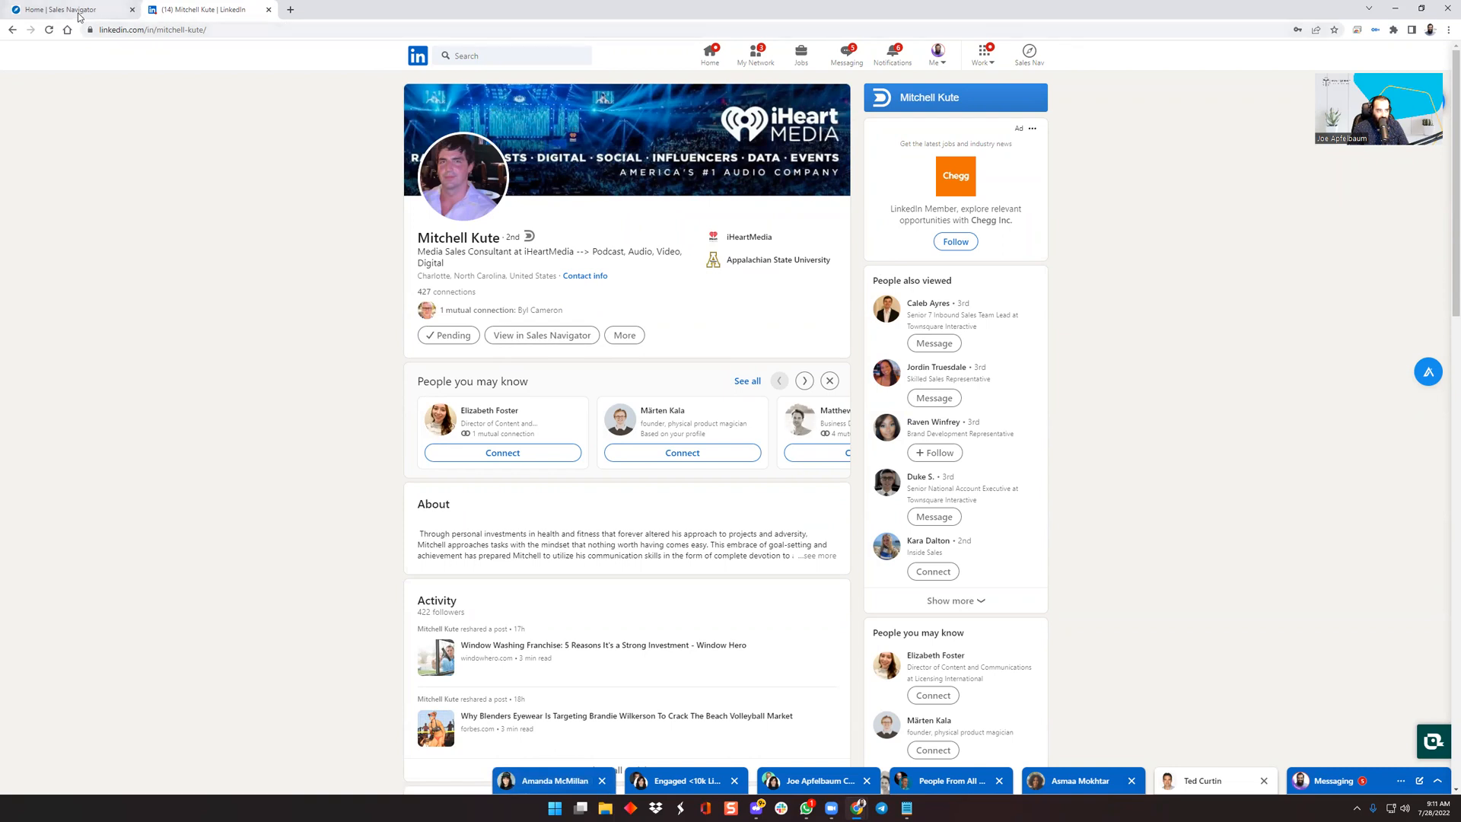
Switch to Sales Navigator and show the full lead search filter panel.
click(65, 10)
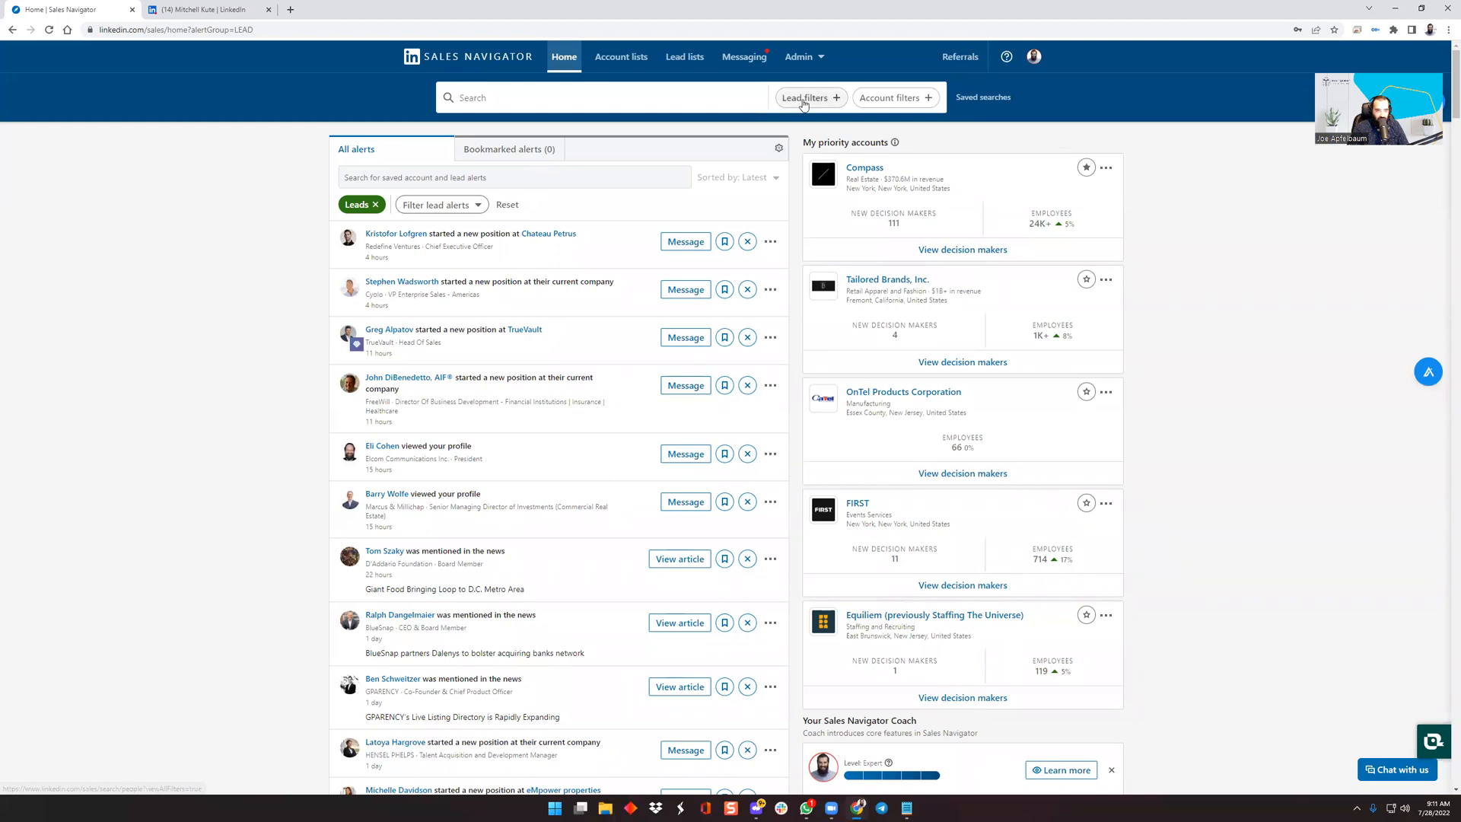
click(803, 98)
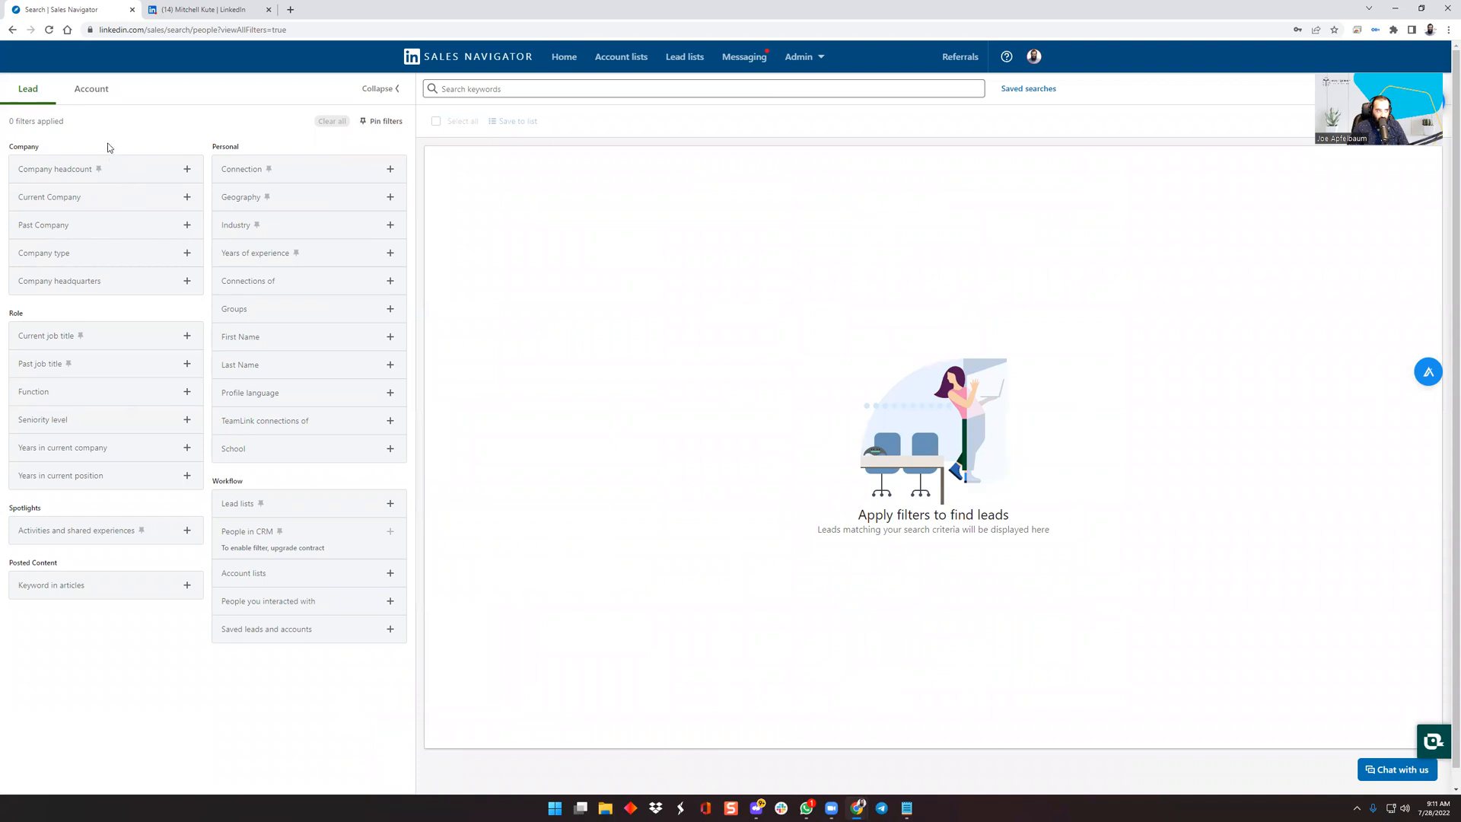
mouse_move(355, 466)
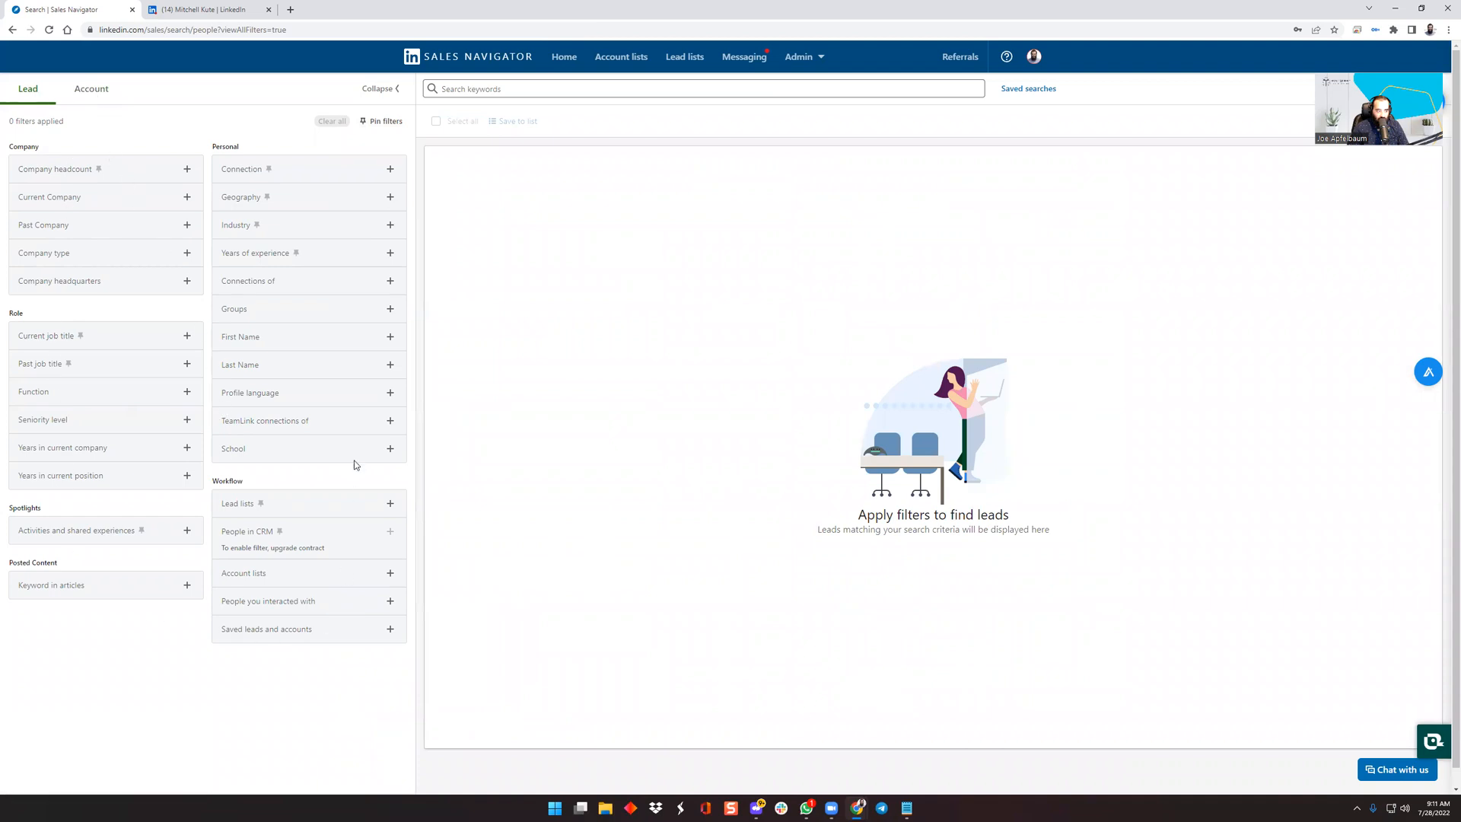
mouse_move(352, 320)
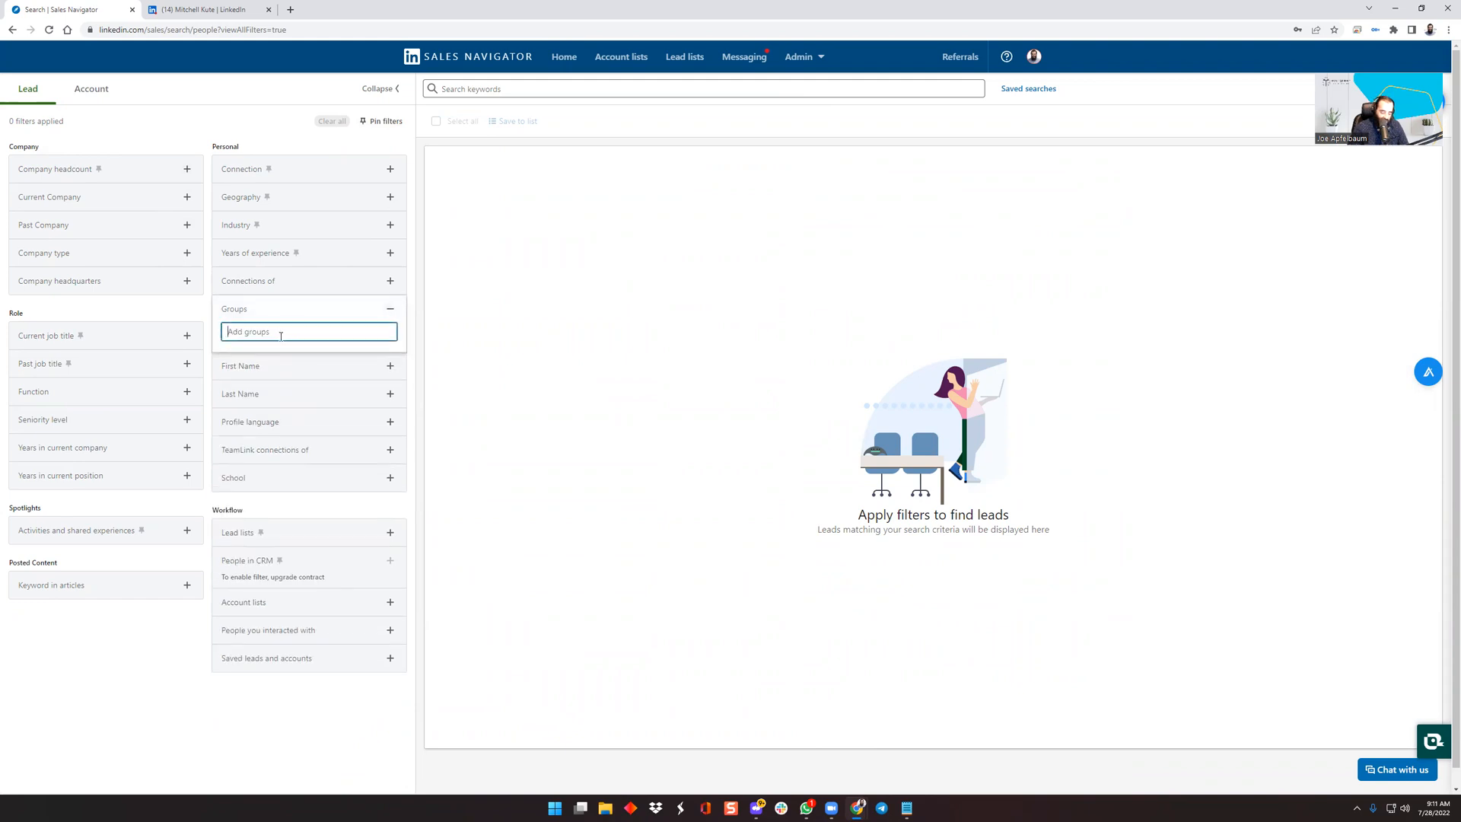
Filter the lead search to the Cheese lovers group and browse the 3.5K+ results.
text(cheese)
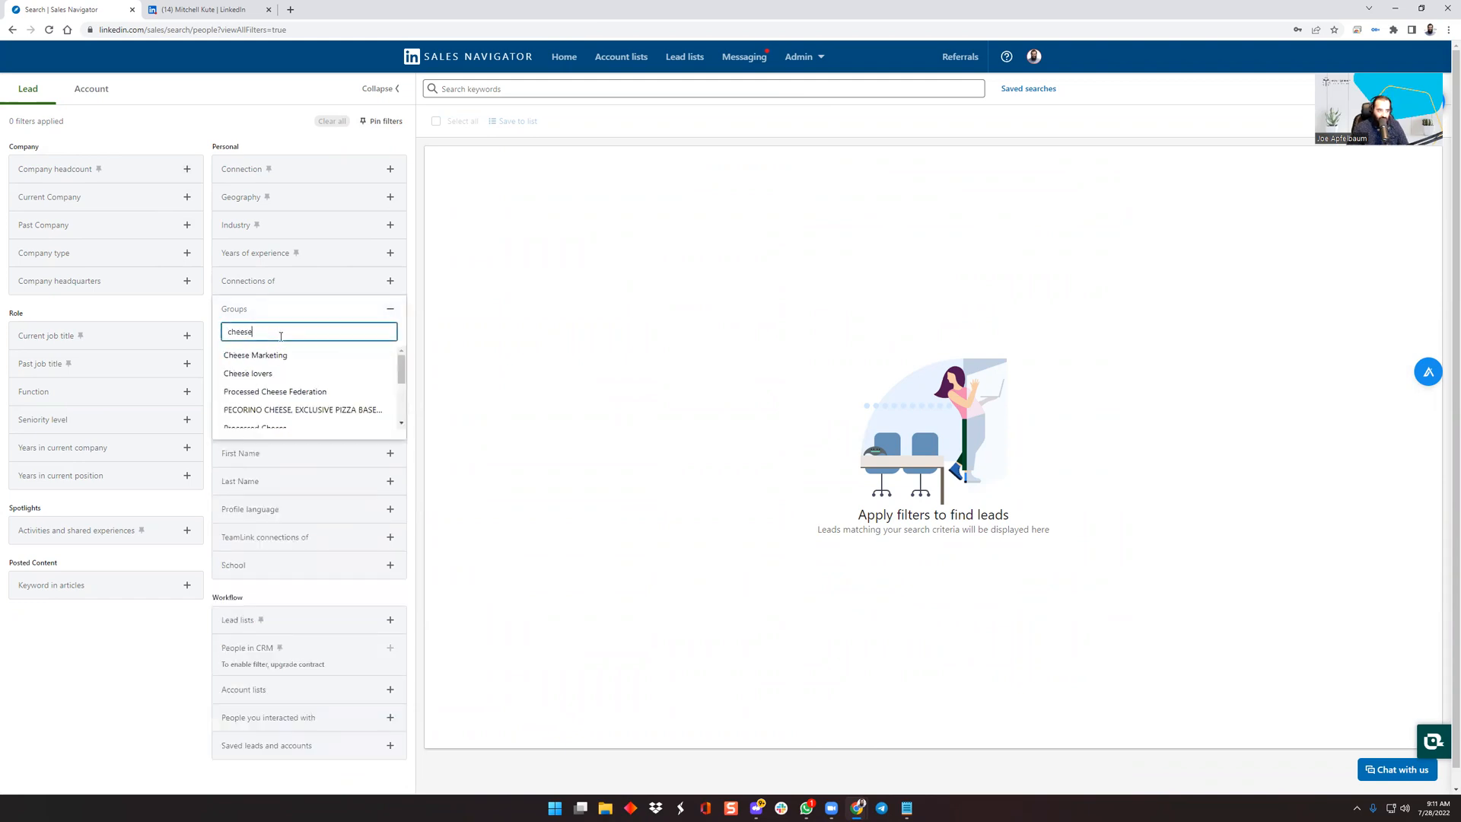
click(246, 373)
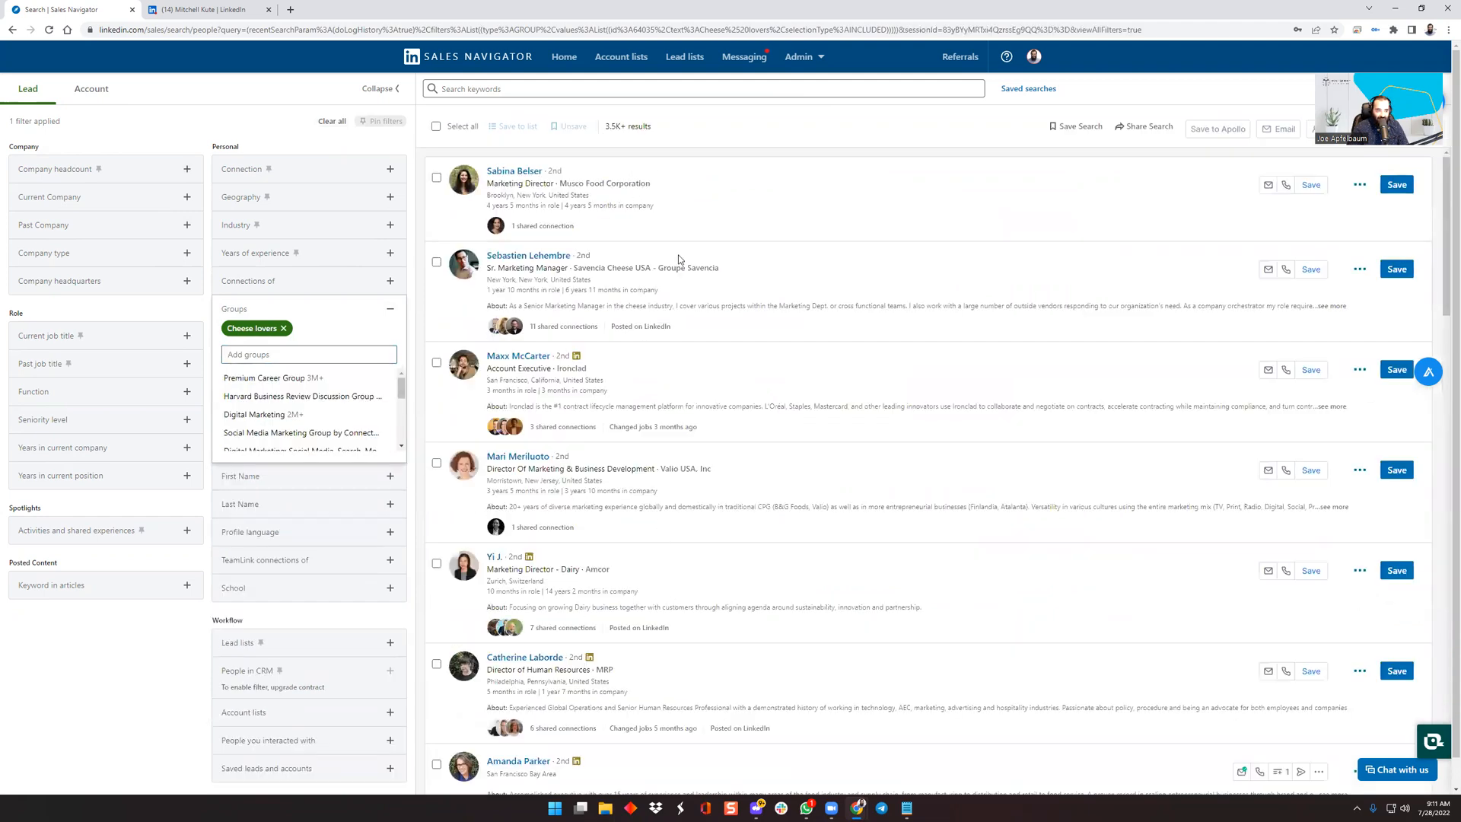
scroll(down, 3)
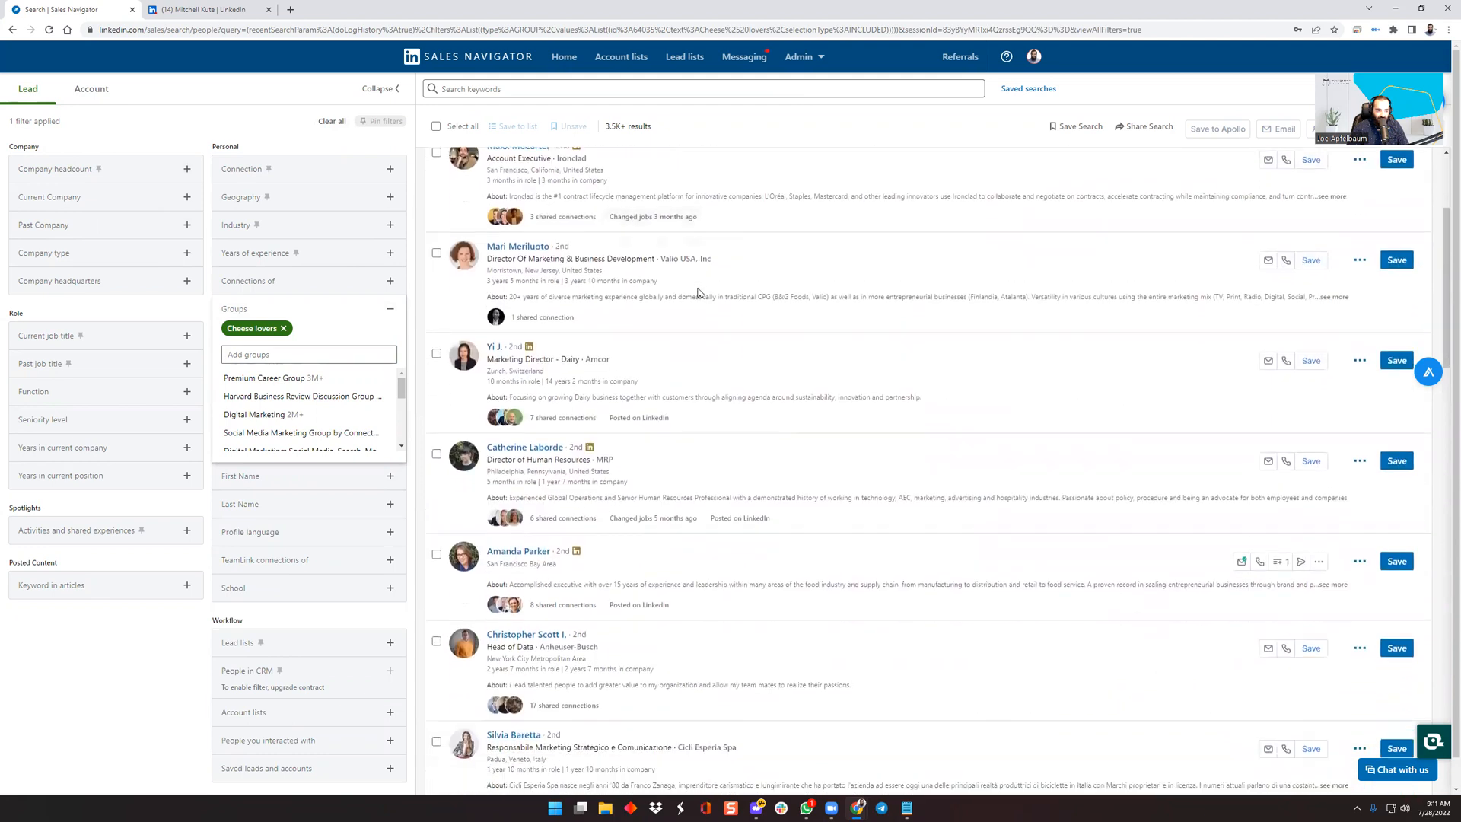
scroll(down, 3)
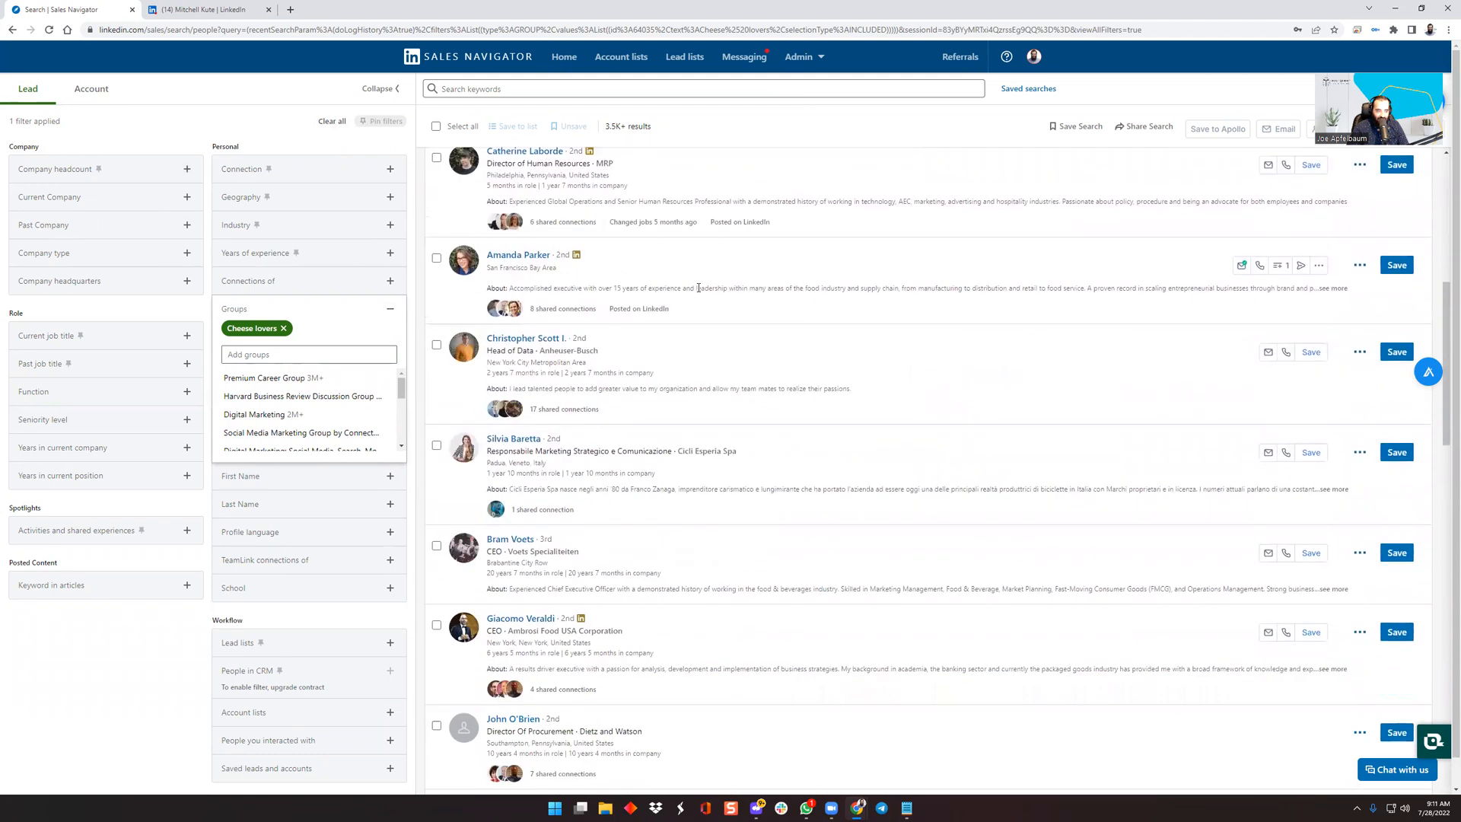
scroll(down, 3)
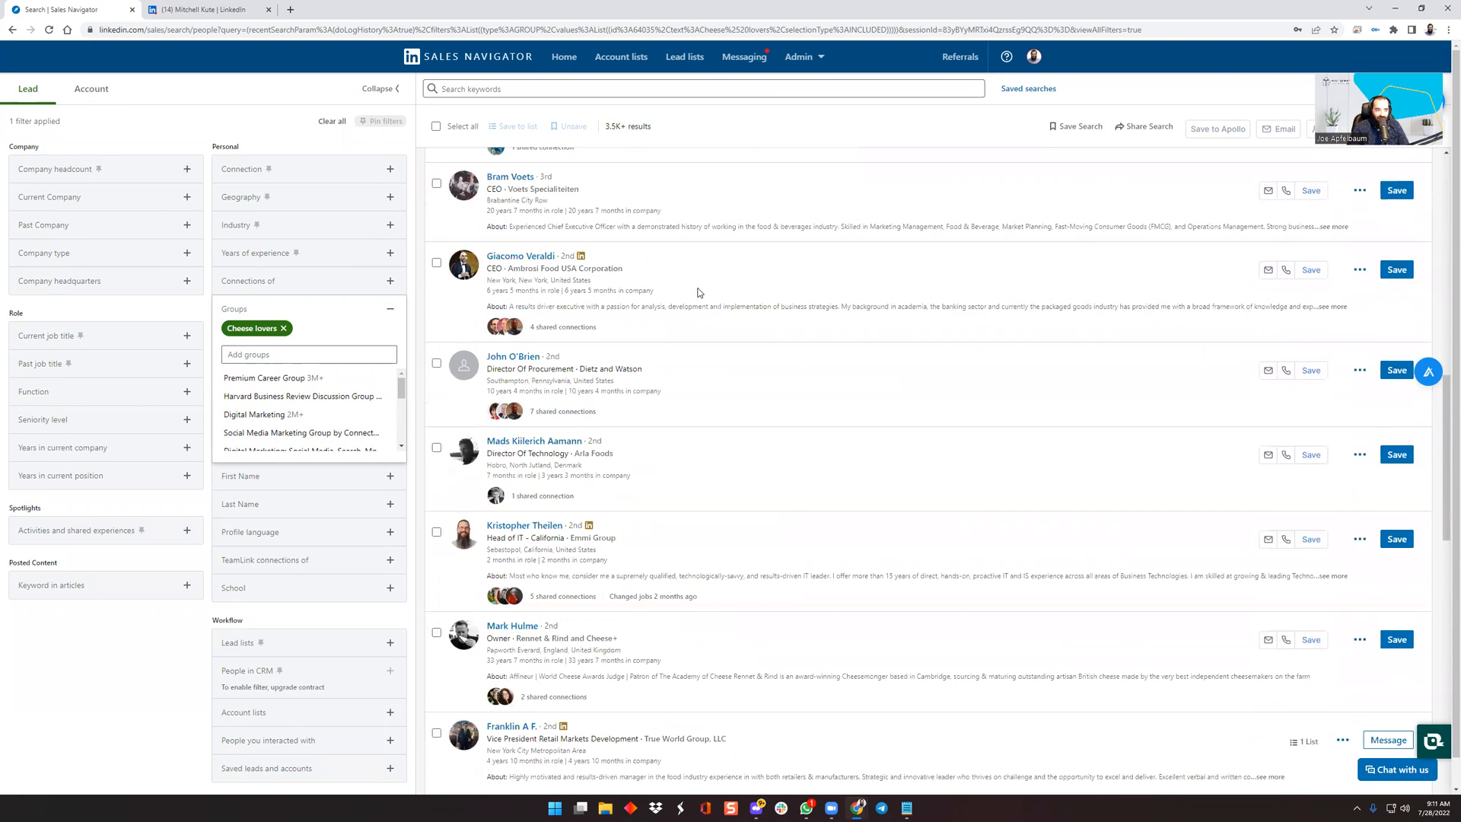
scroll(down, 3)
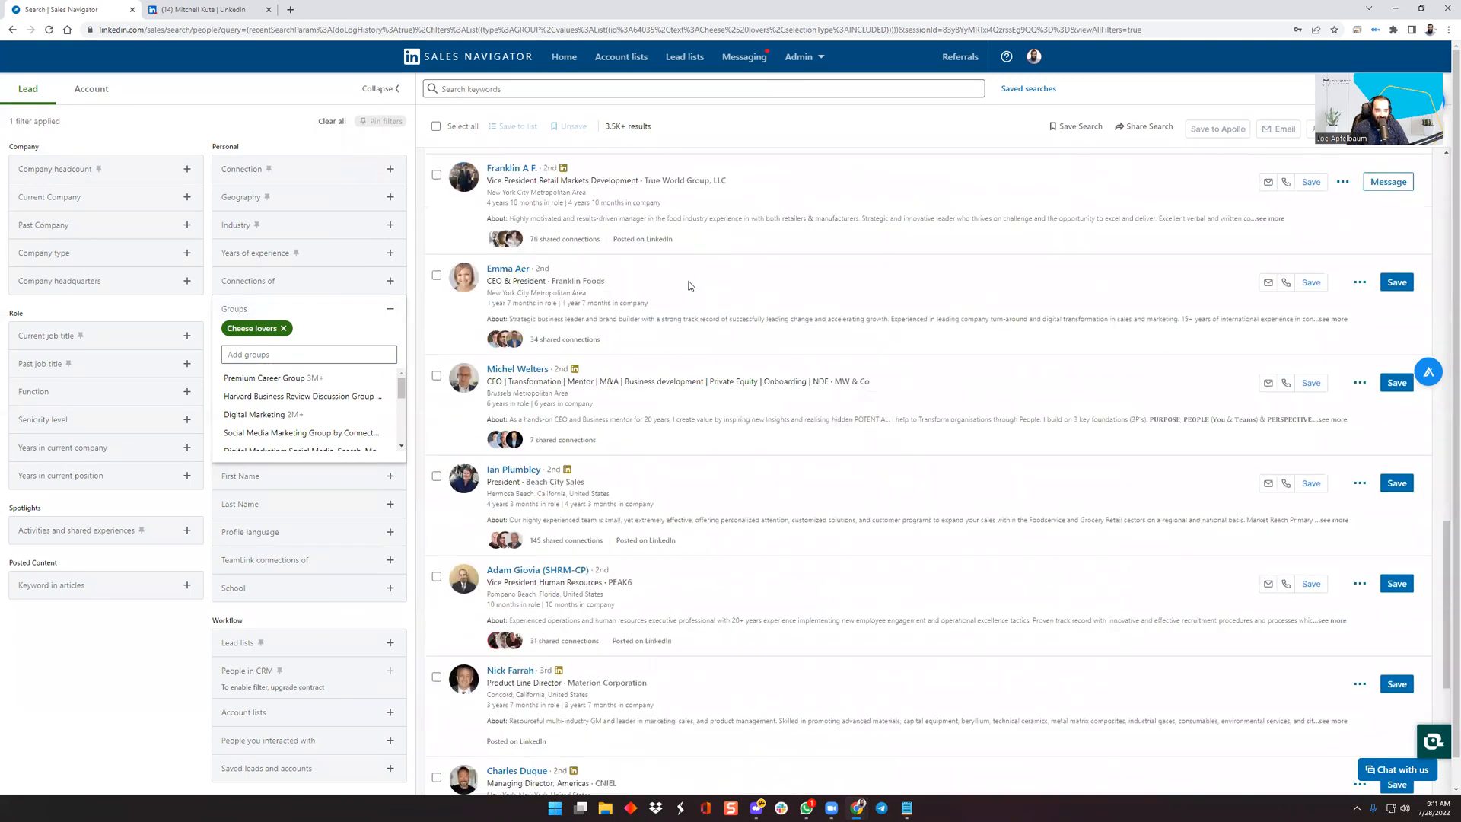
scroll(down, 3)
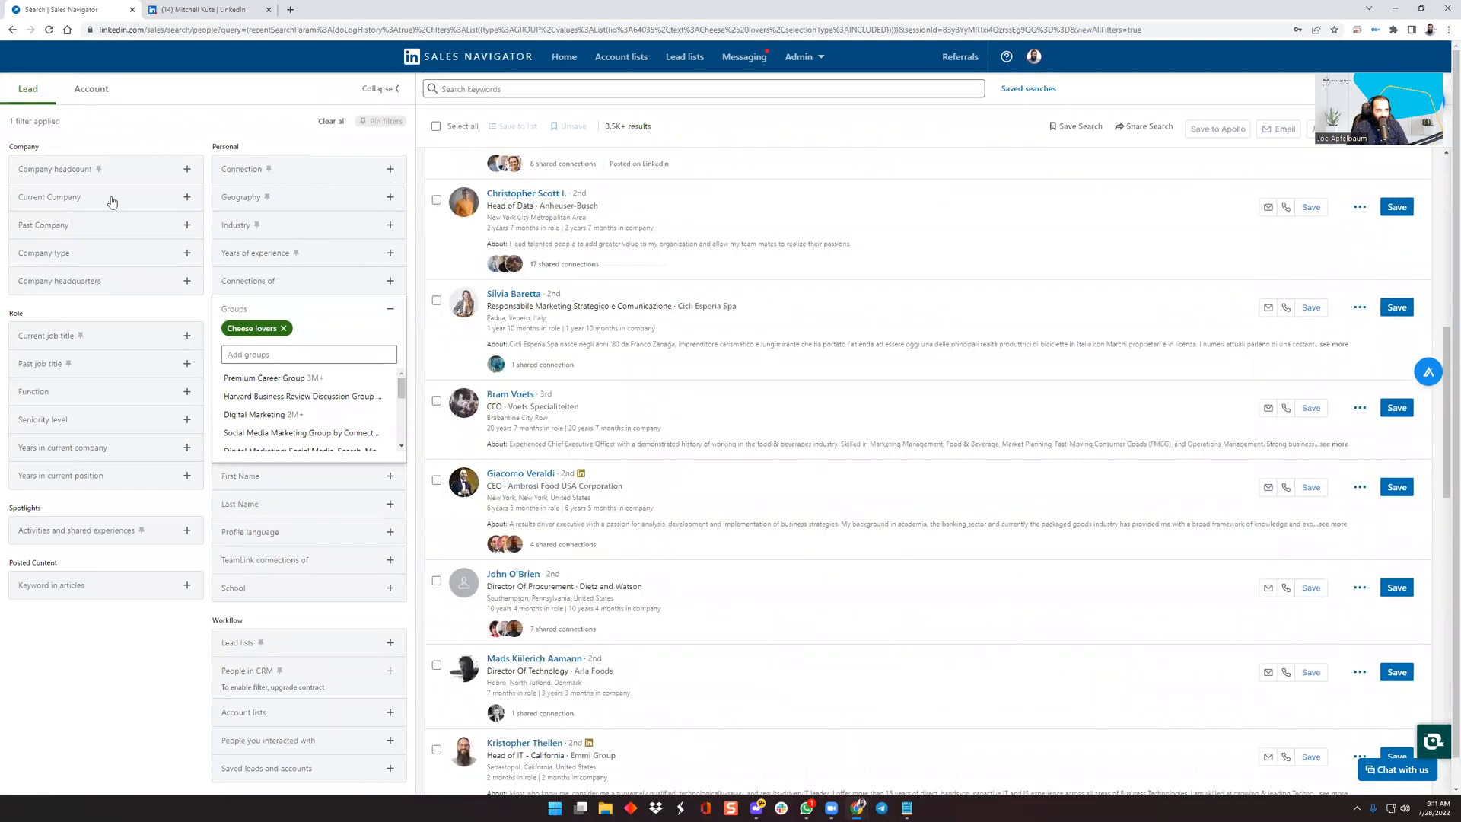
mouse_move(465, 229)
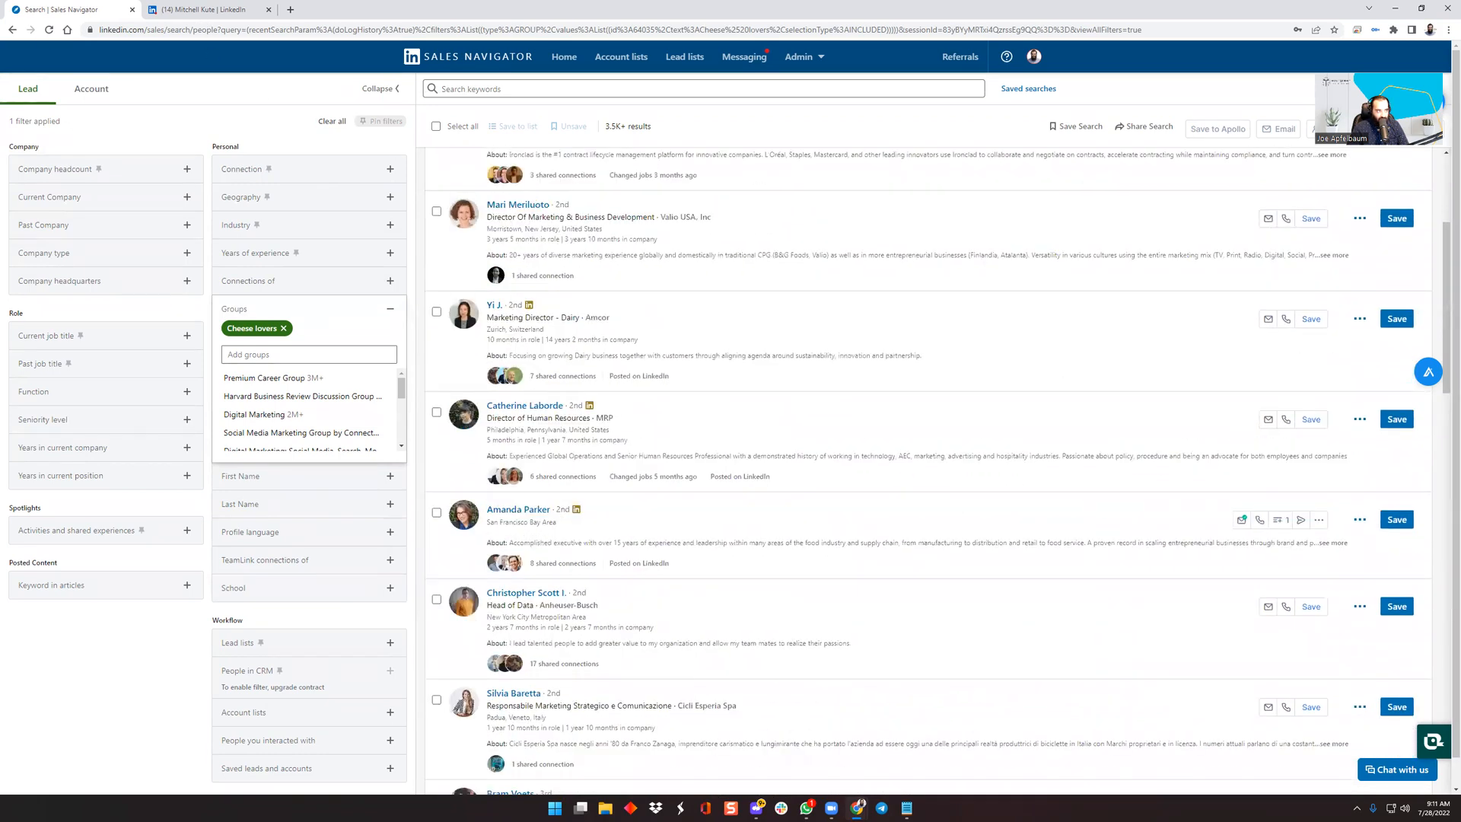
Compare with the LinkedIn profile viewers page, then return to the Cheese lovers results.
click(210, 9)
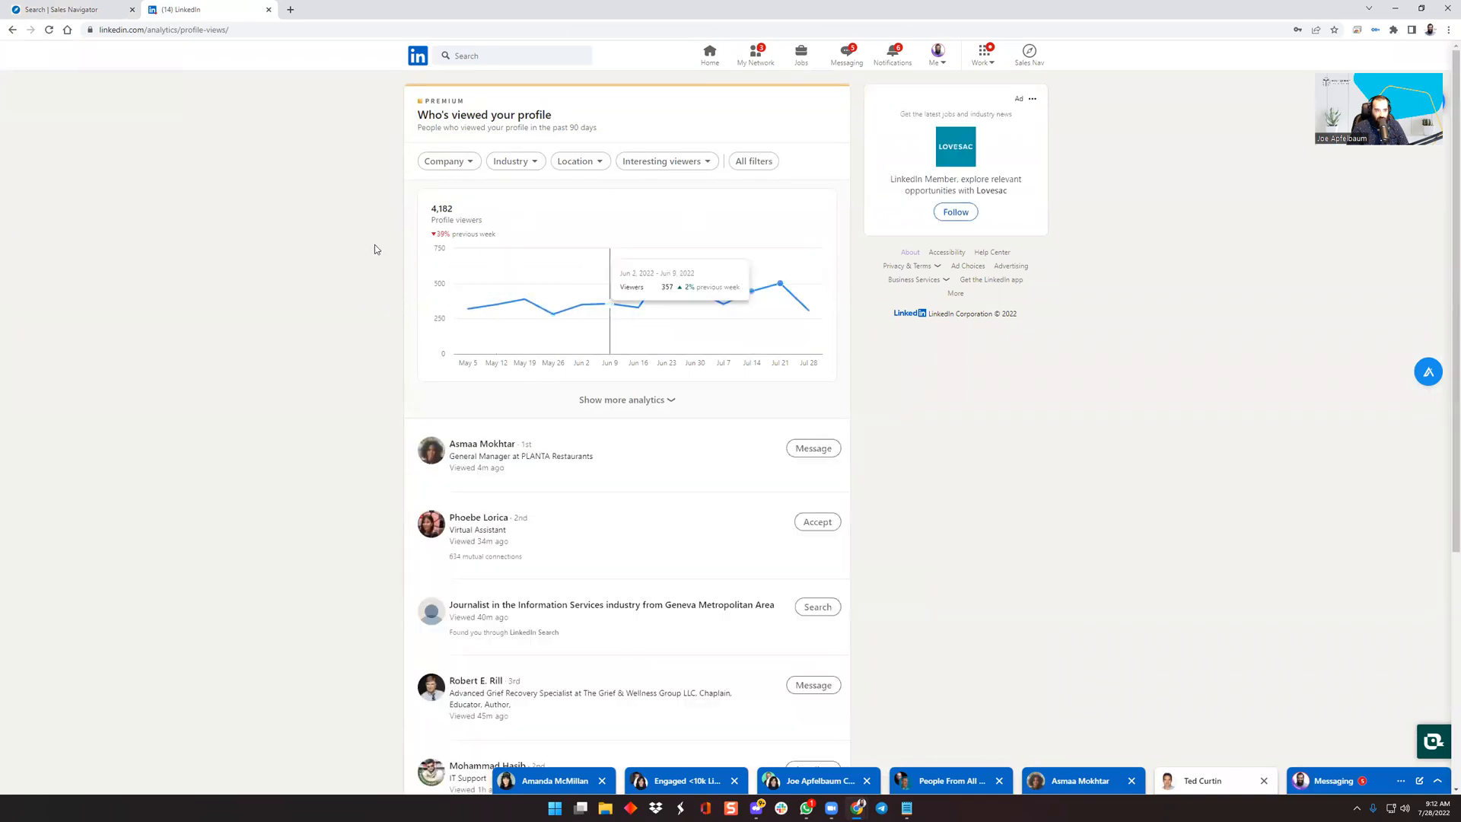
mouse_move(402, 229)
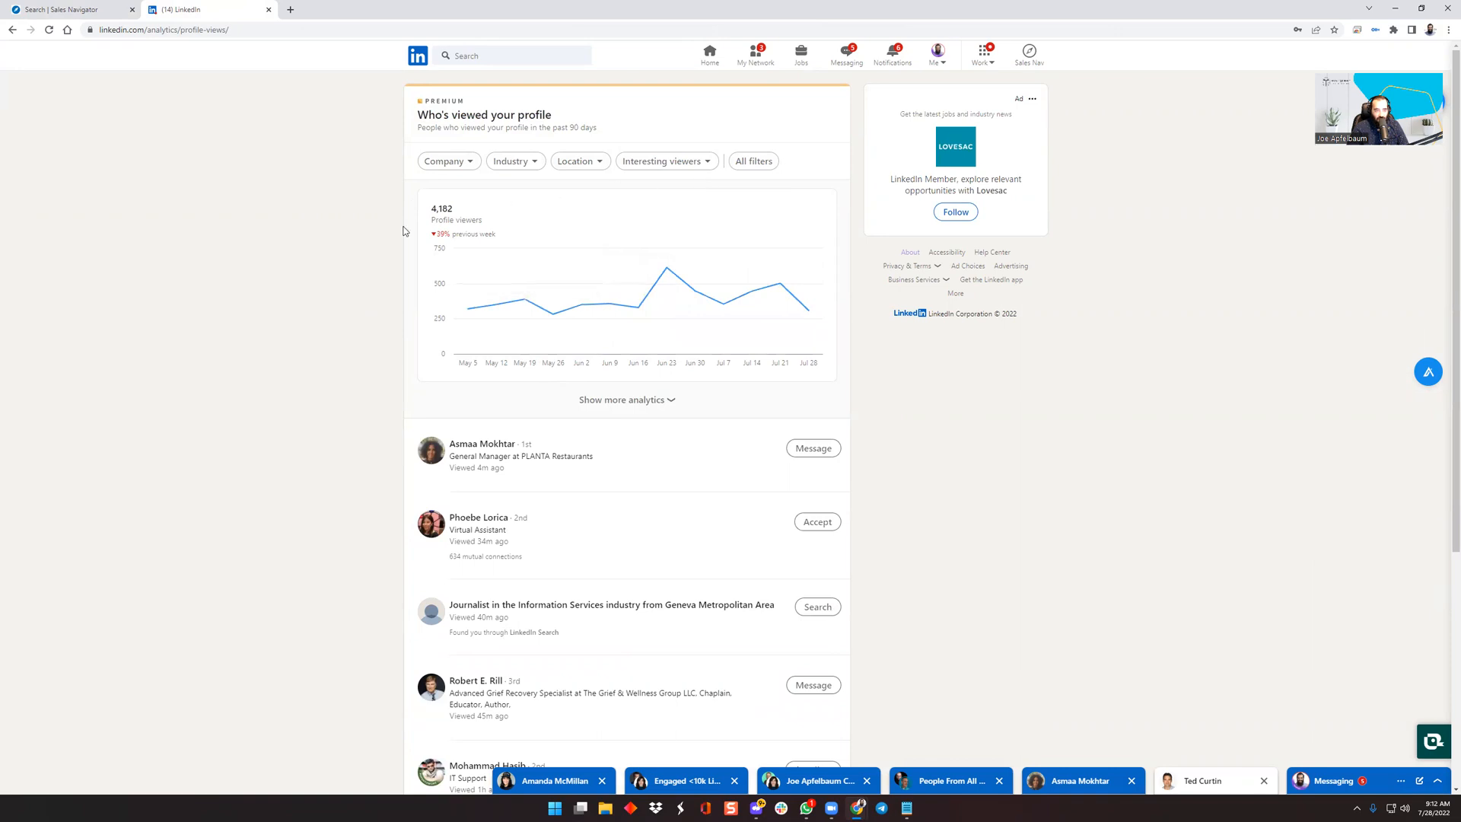
click(70, 9)
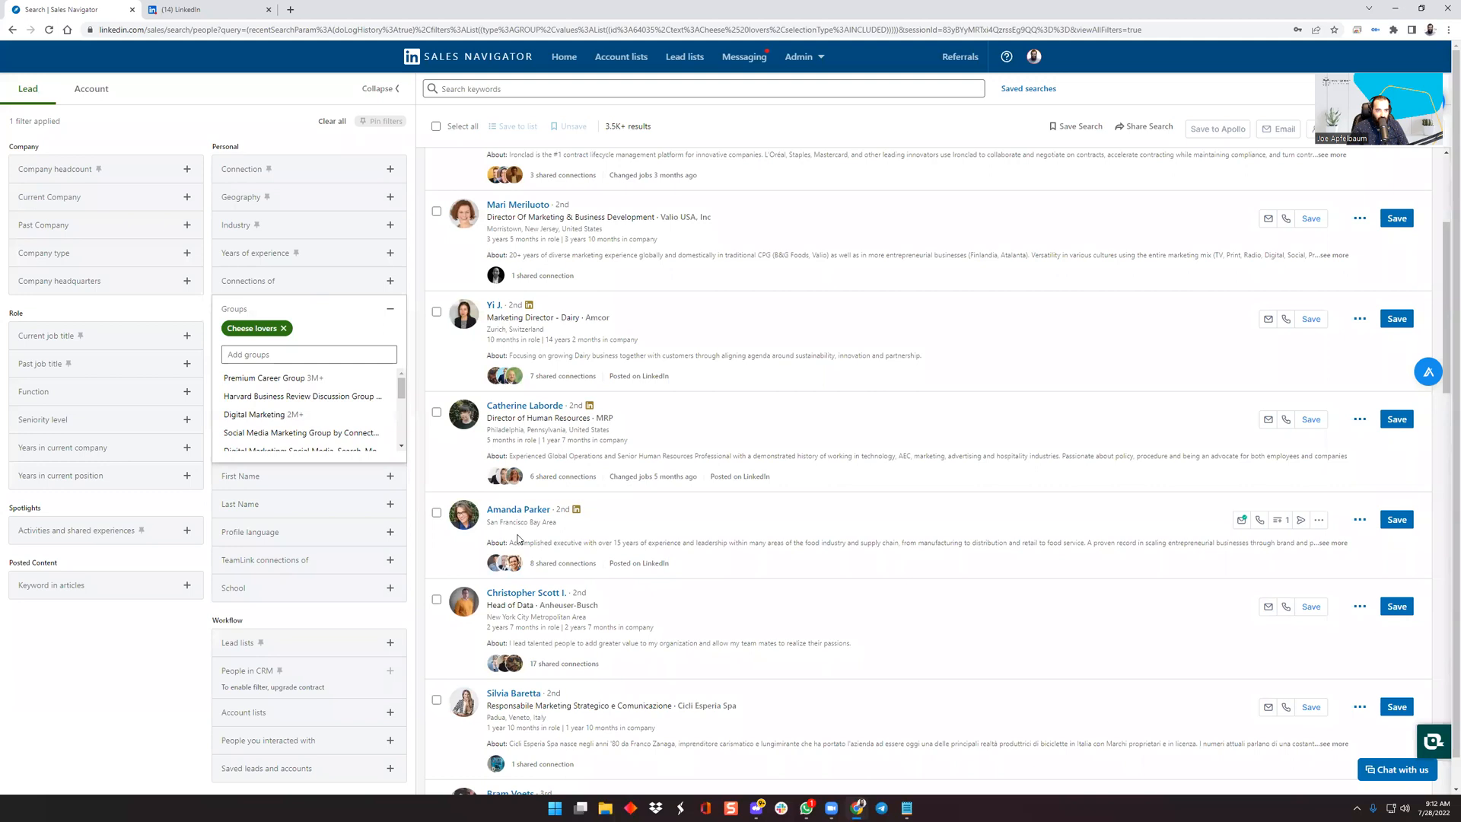
mouse_move(620, 57)
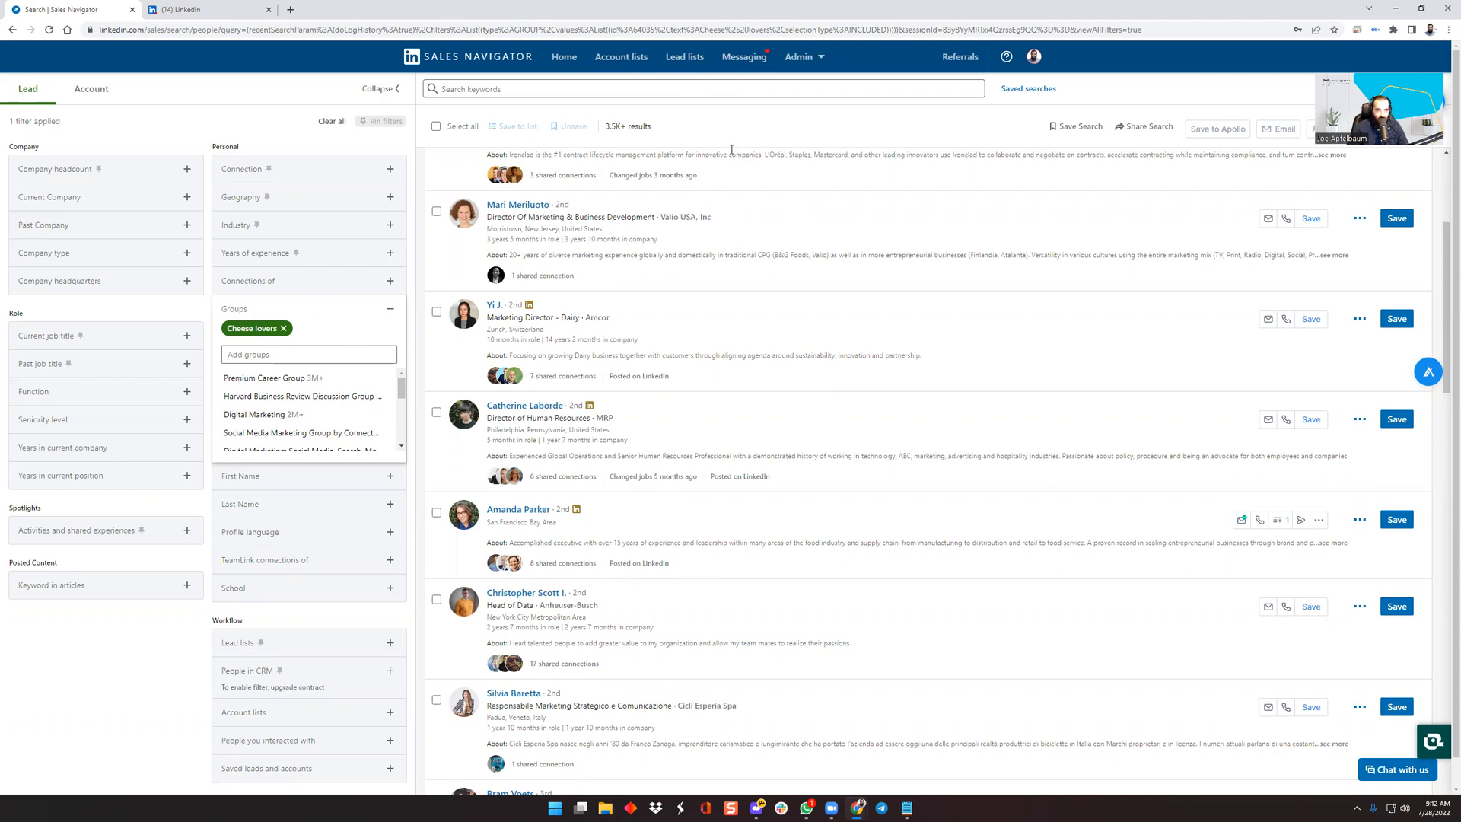
mouse_move(948, 456)
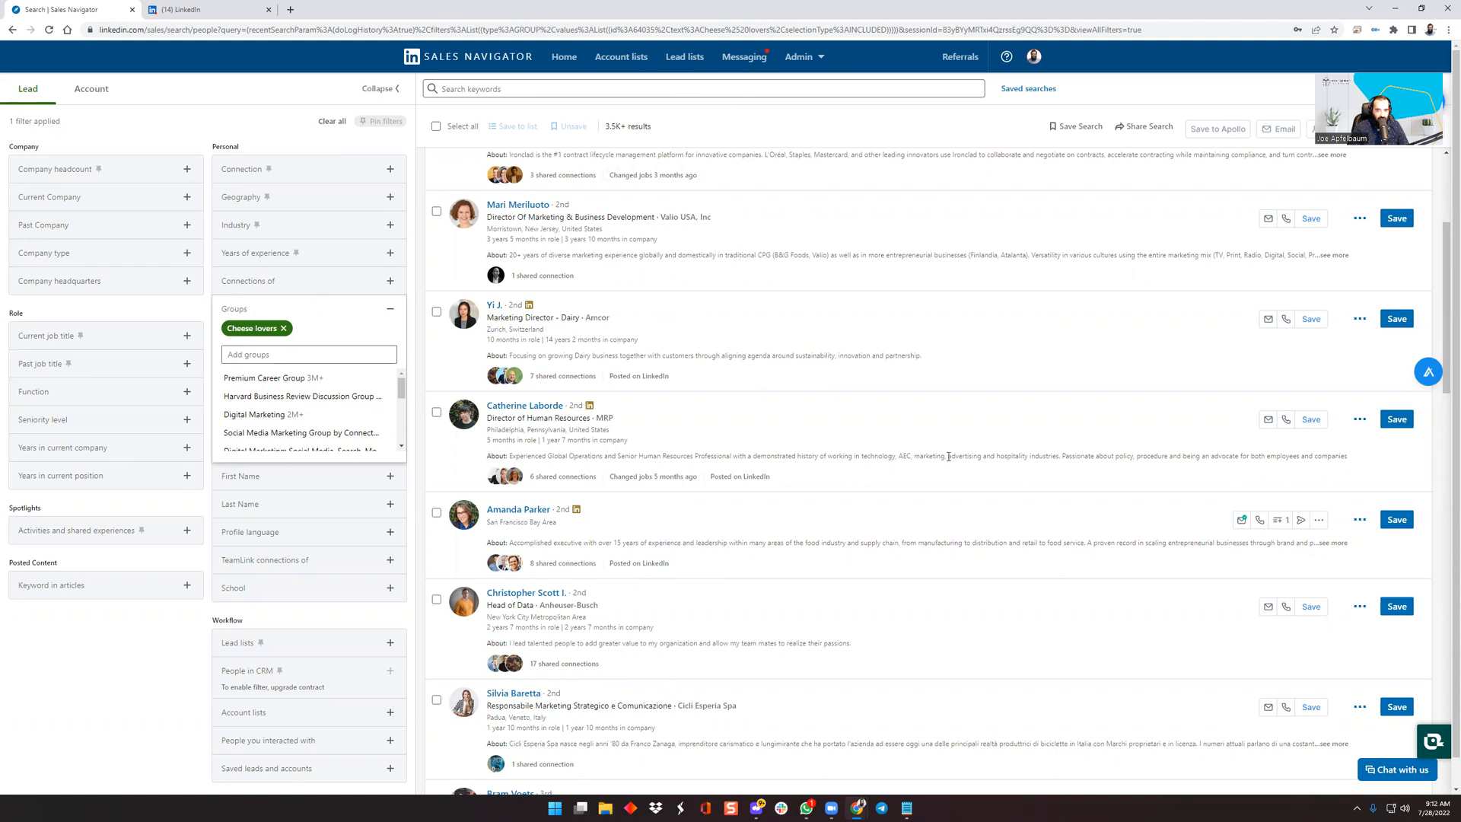
mouse_move(538, 393)
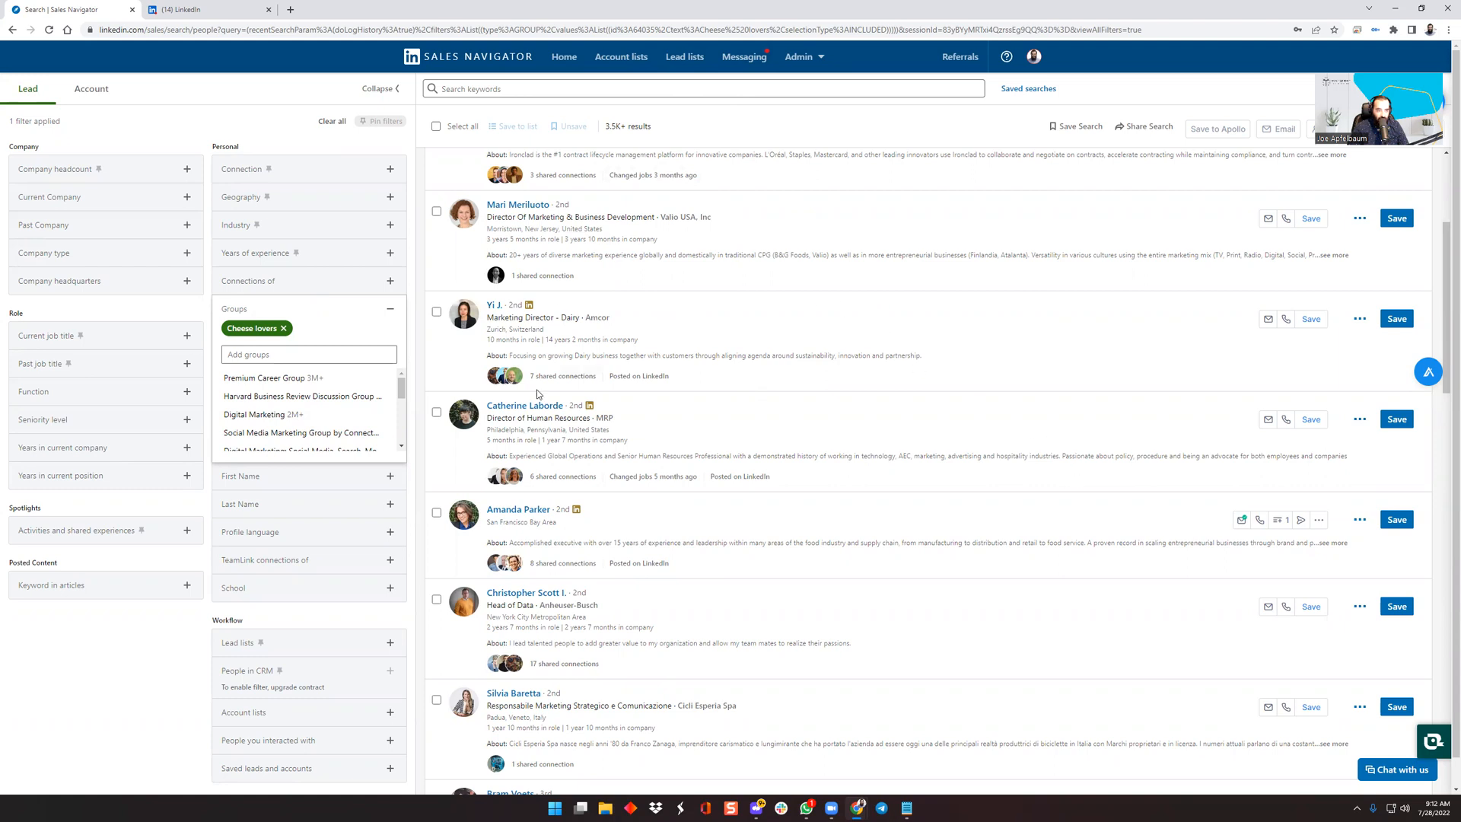
mouse_move(804, 388)
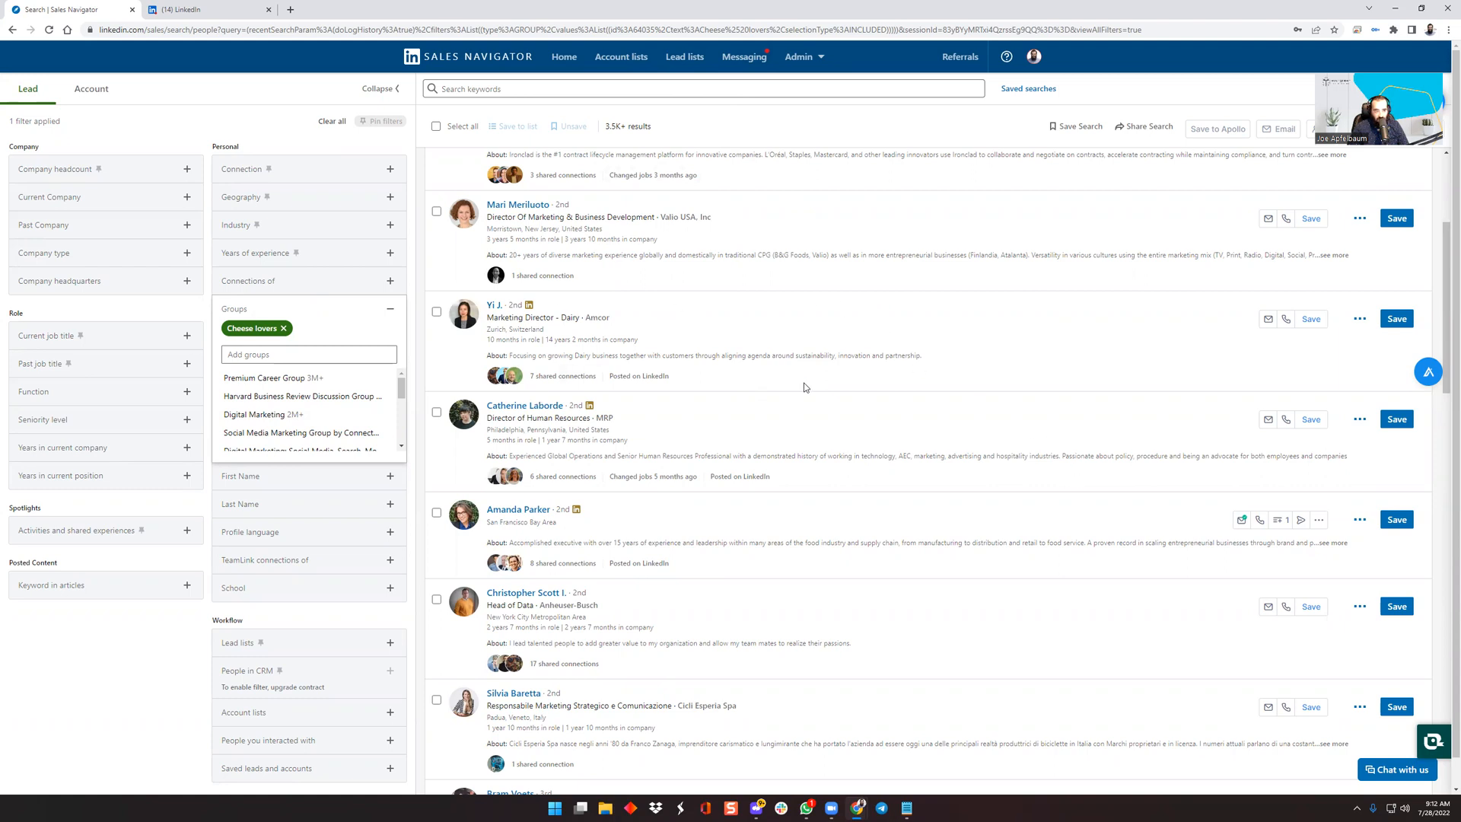
mouse_move(721, 289)
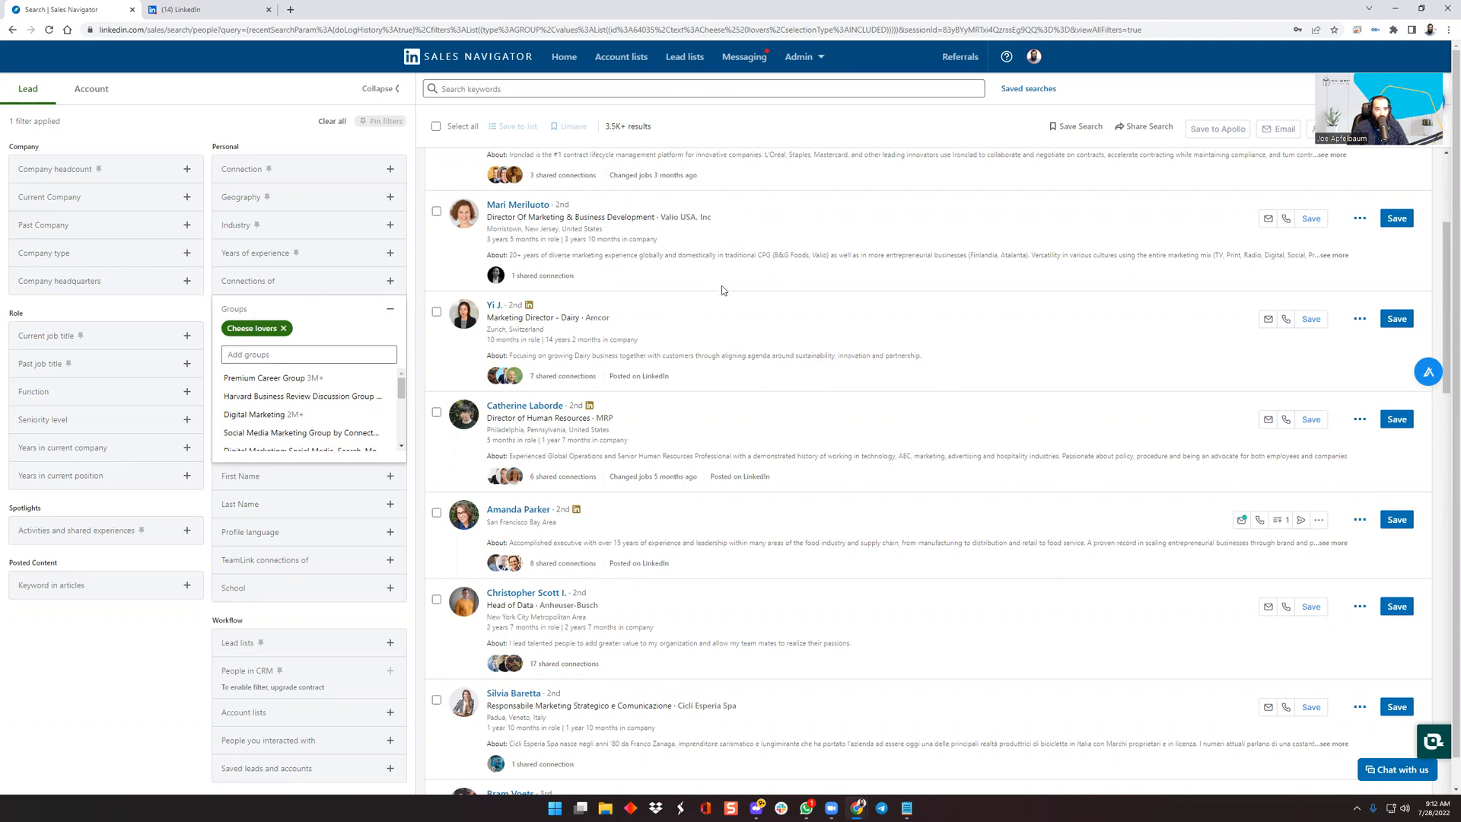
mouse_move(423, 330)
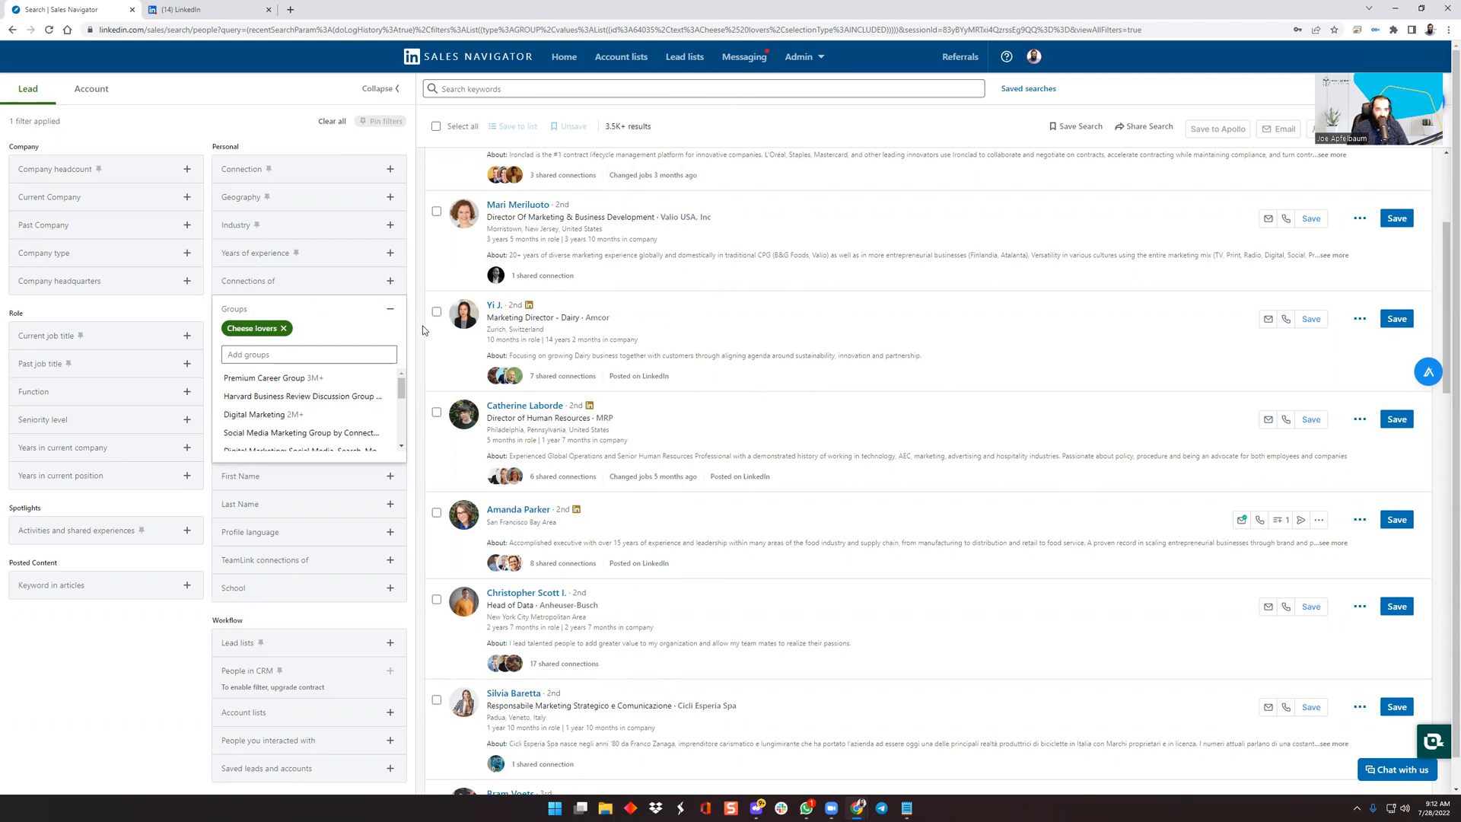
mouse_move(597, 194)
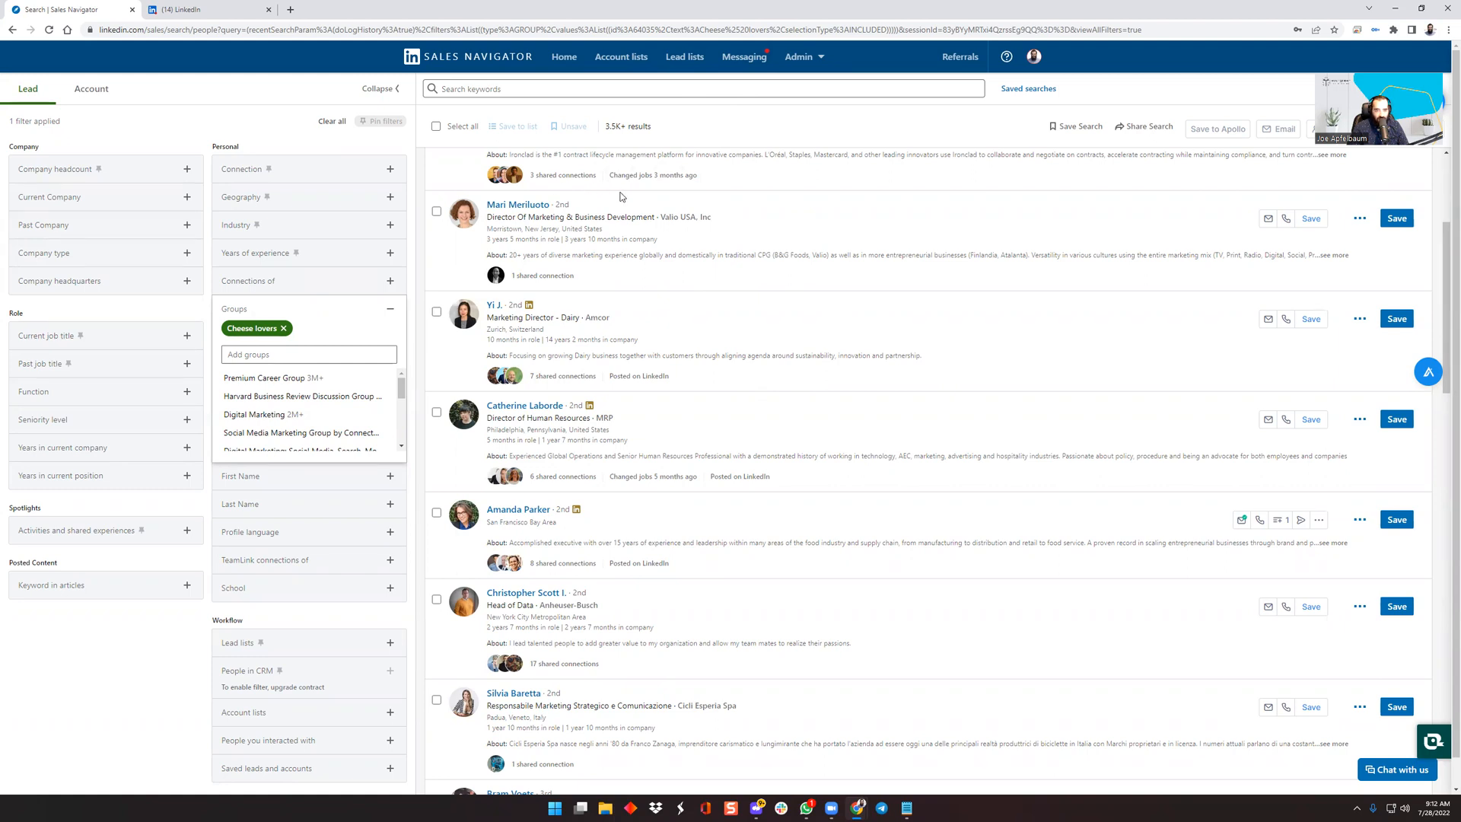
mouse_move(727, 202)
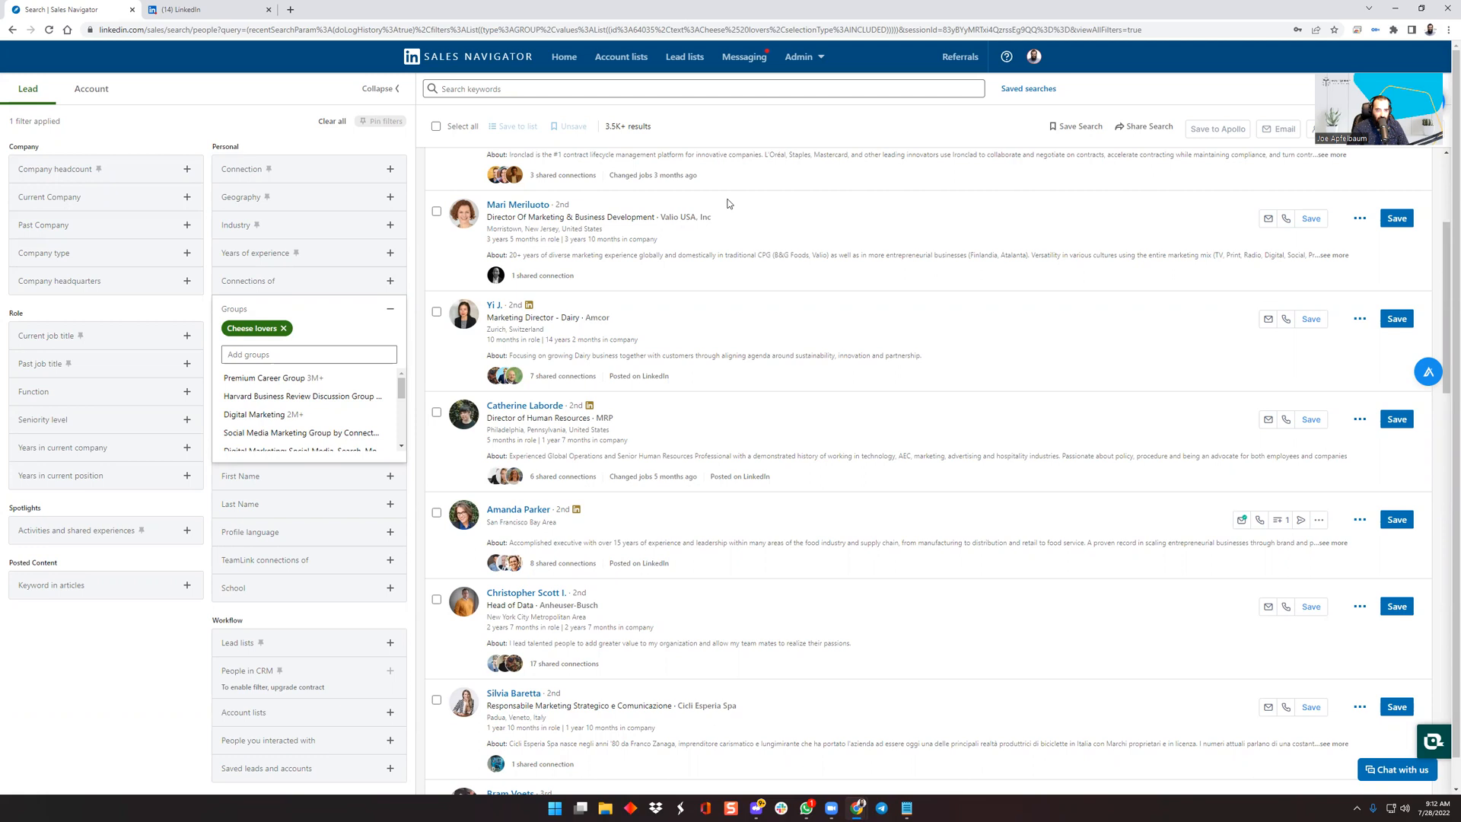
mouse_move(139, 231)
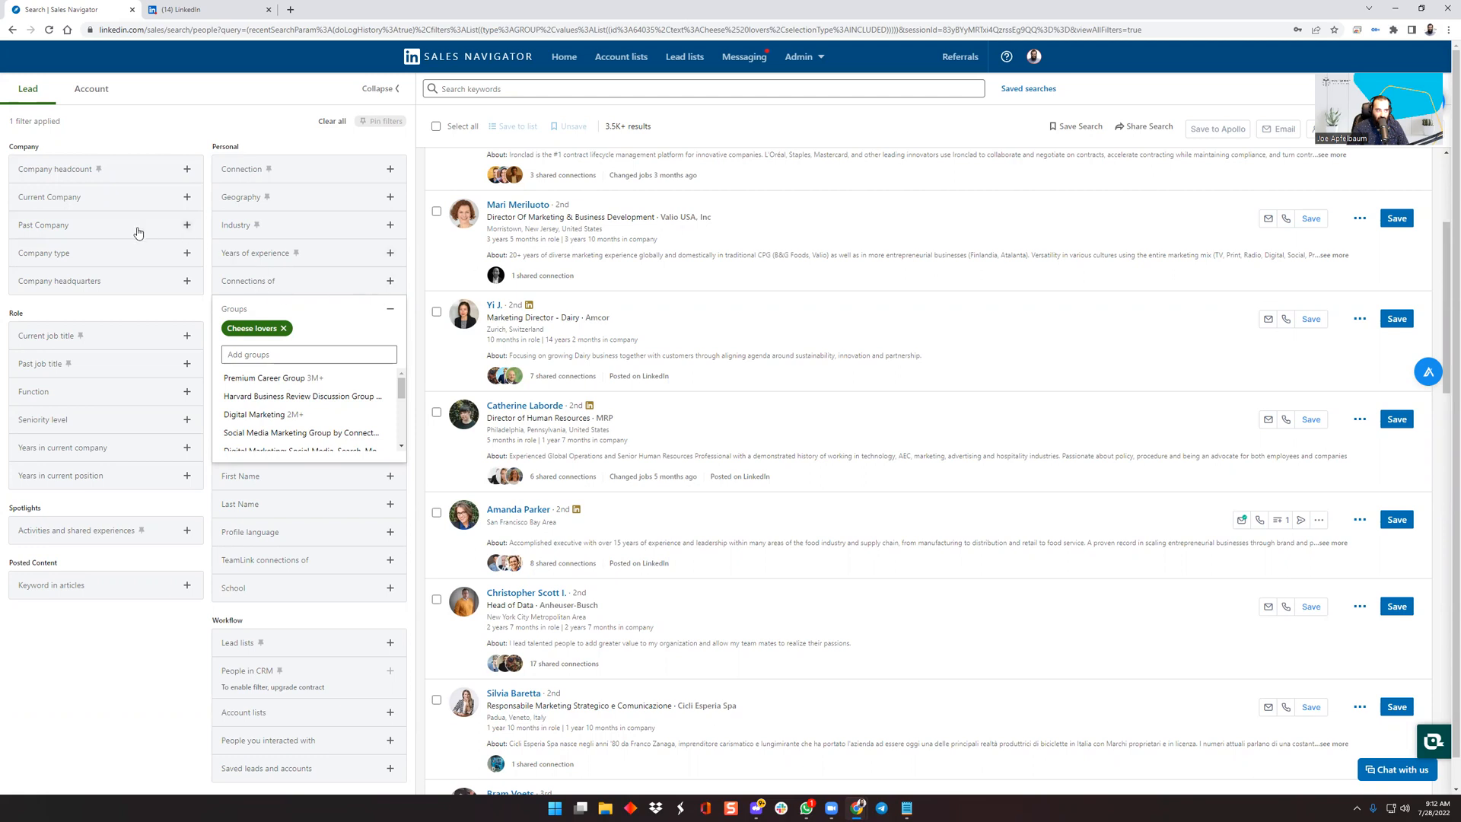